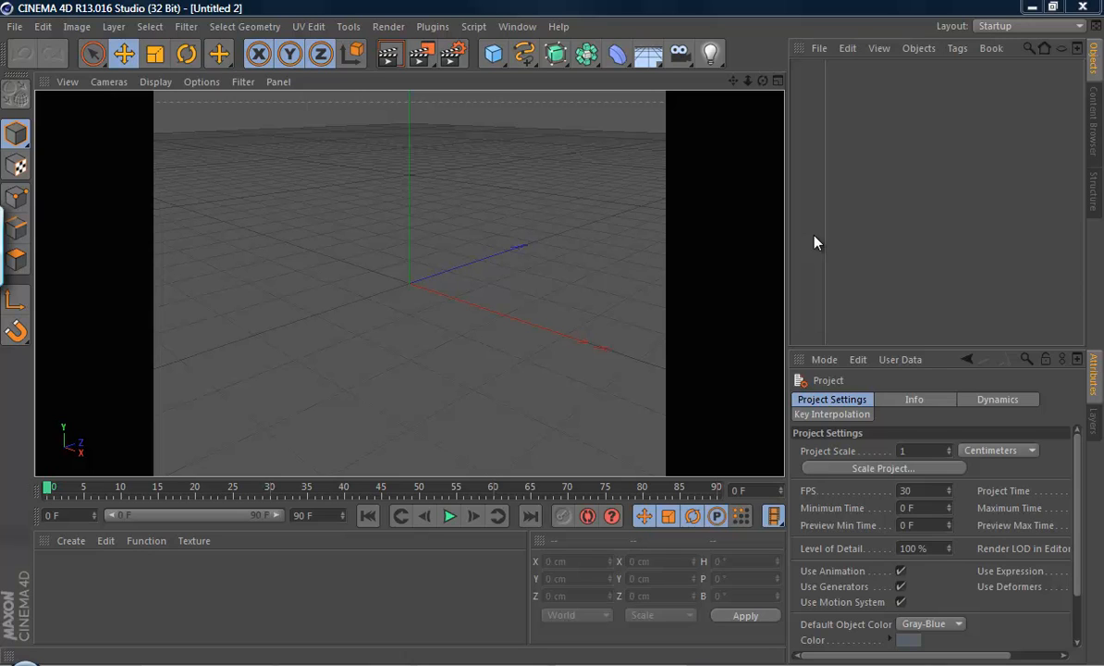
{"action": "mouse_move", "coordinate": [749, 89]}
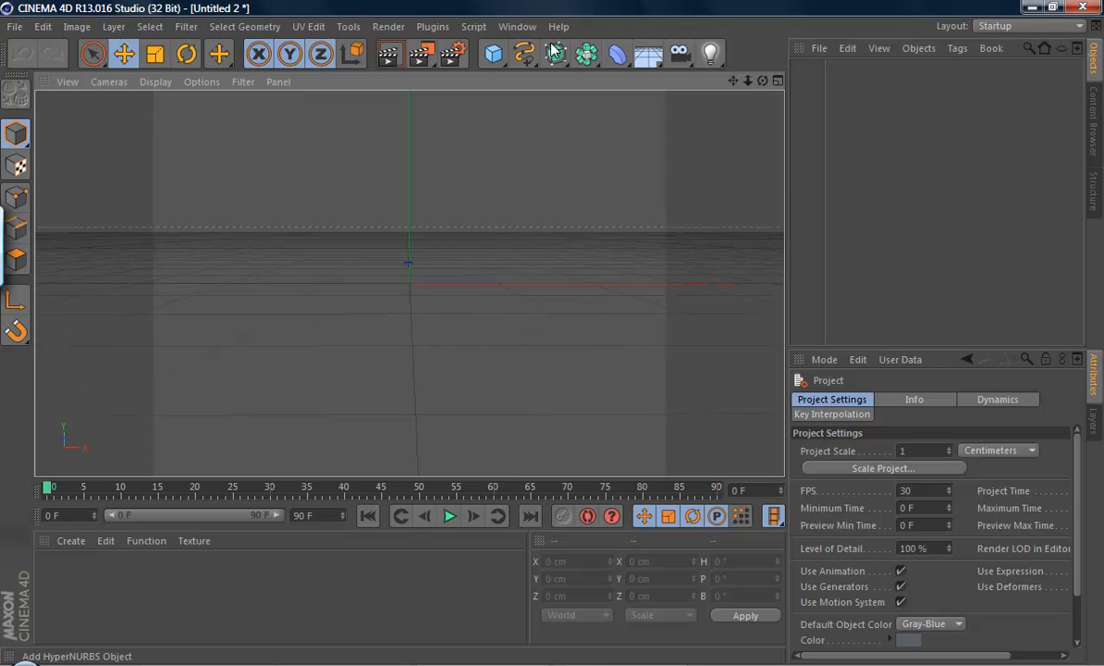
Add a plane, then a Cube primitive and resize it to 490 × 190 × 460 cm room proportions
{"action": "left_click", "coordinate": [492, 54]}
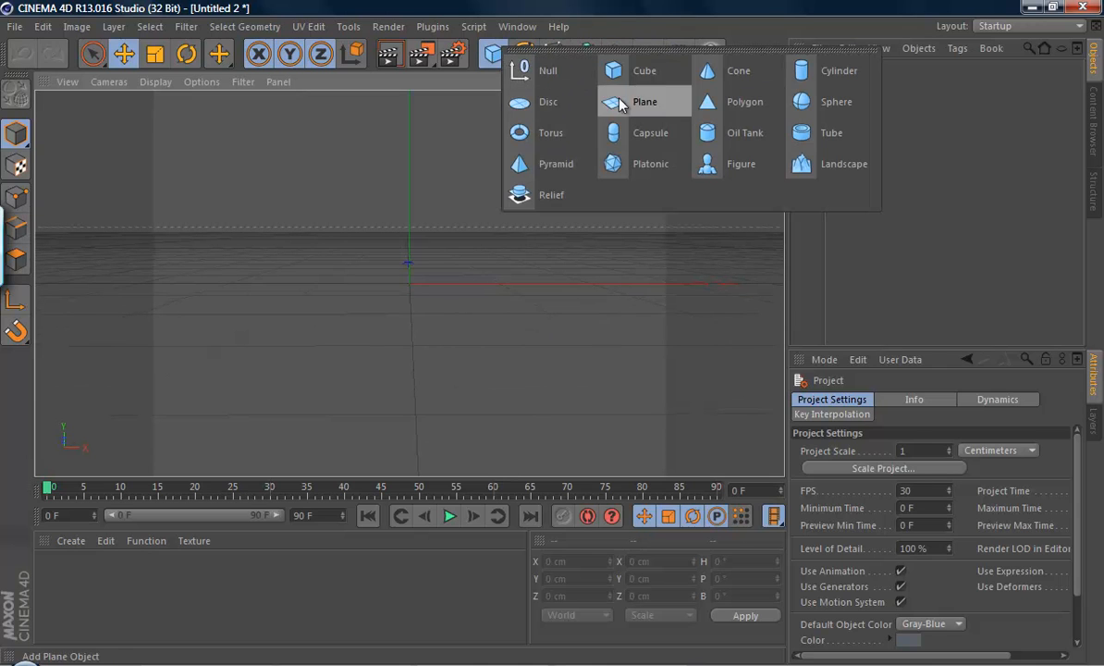
{"action": "left_click", "coordinate": [644, 102]}
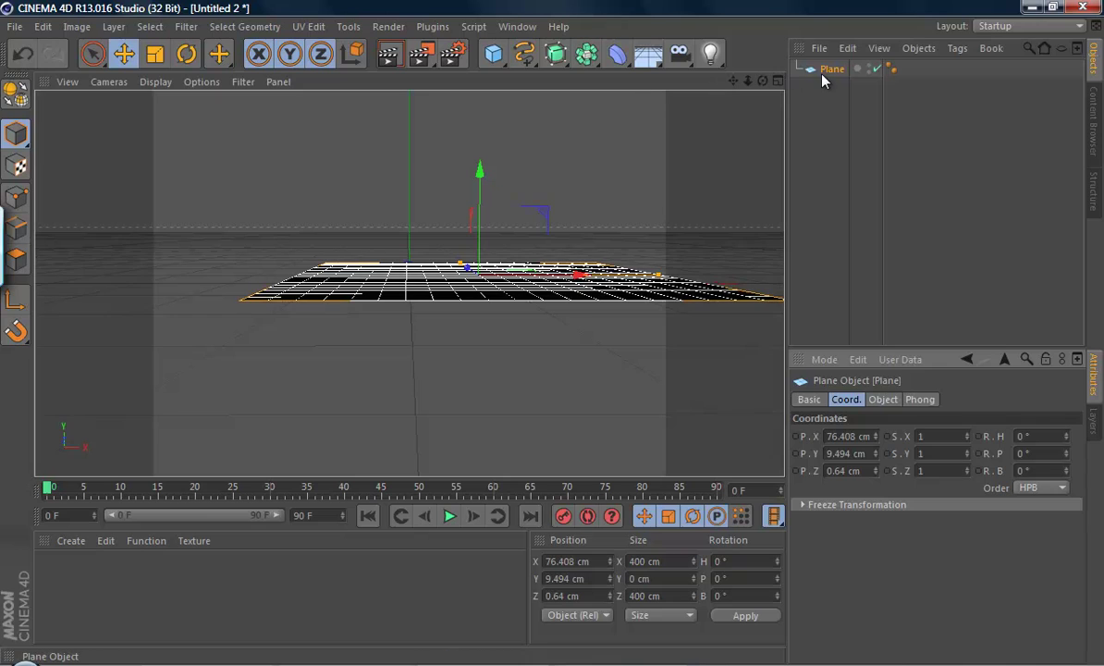
{"action": "mouse_move", "coordinate": [833, 68]}
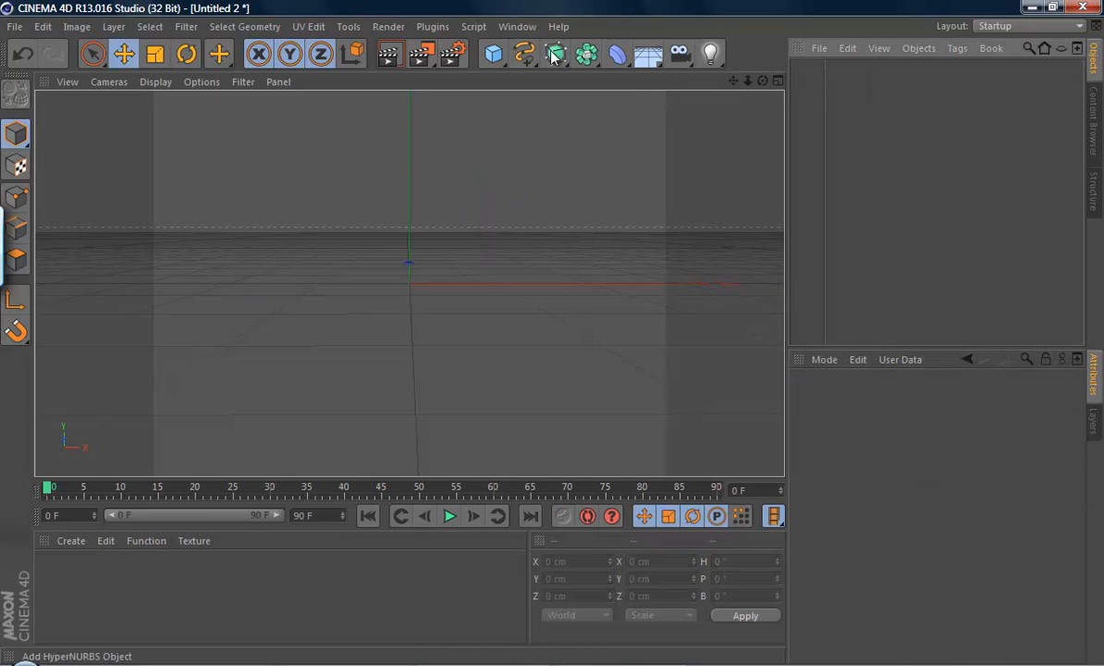
{"action": "left_click", "coordinate": [493, 54]}
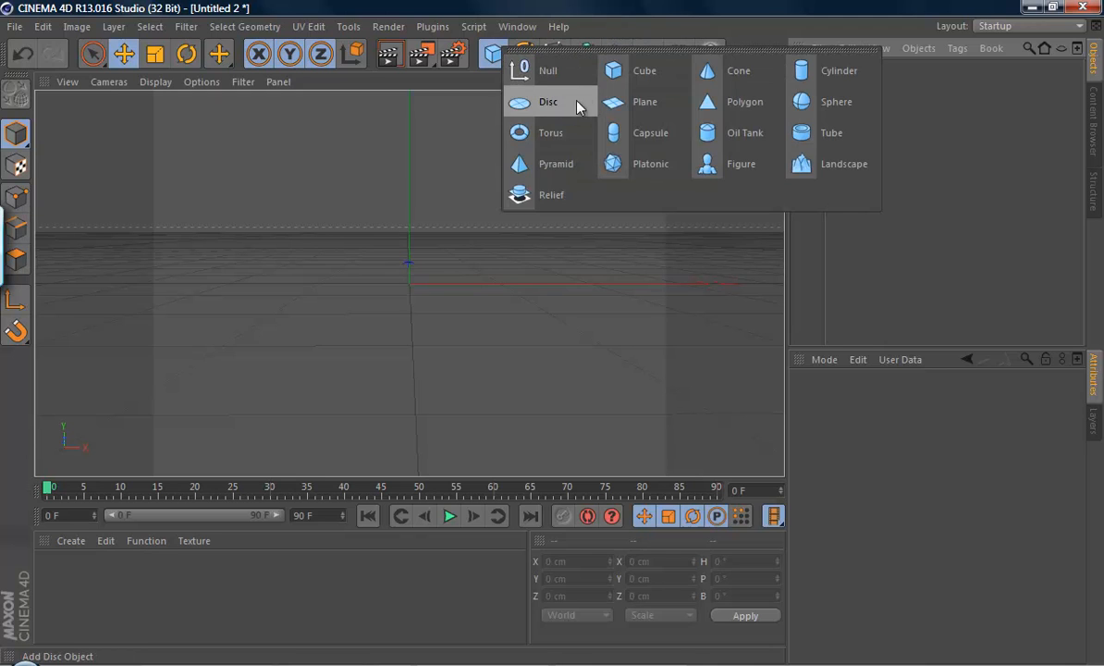
{"action": "left_click", "coordinate": [644, 70]}
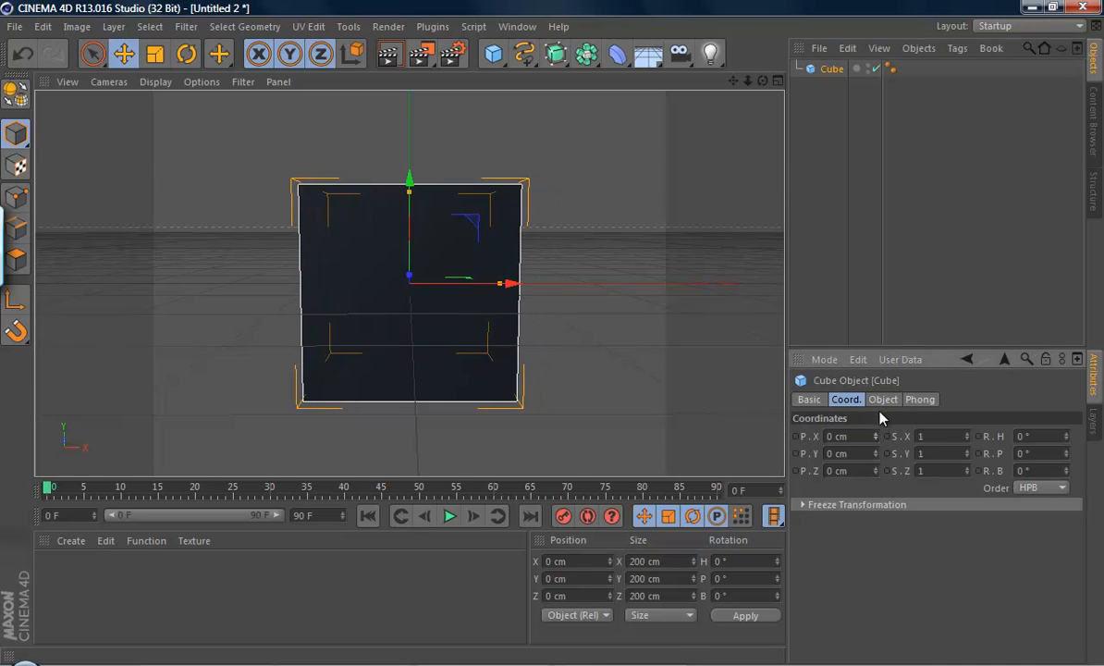
{"action": "left_click", "coordinate": [882, 399]}
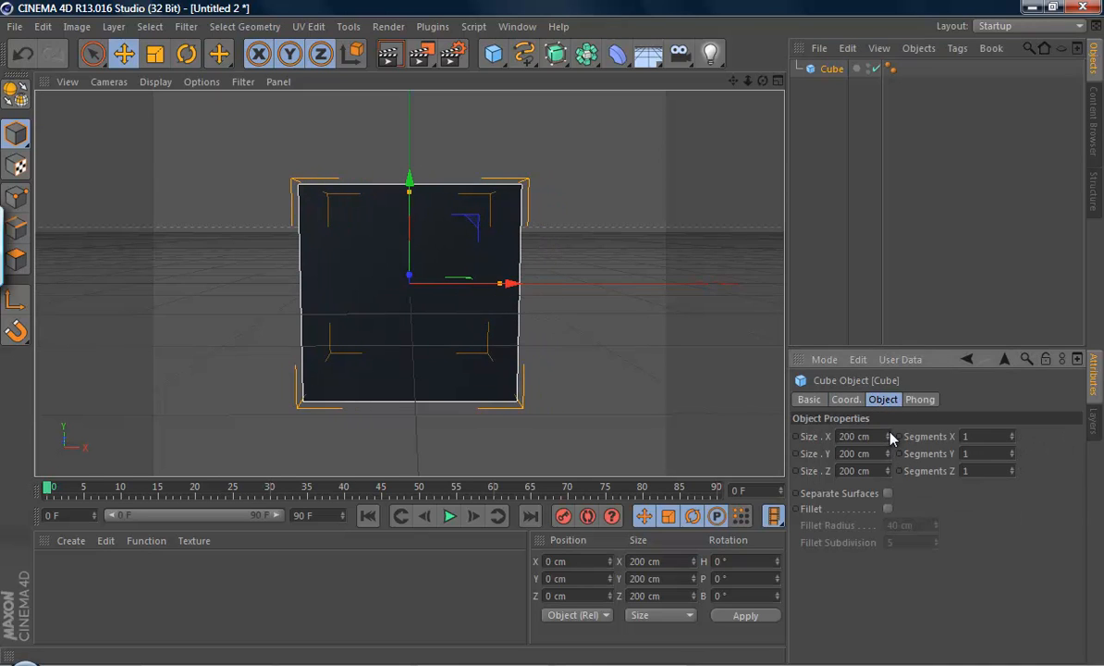
{"action": "left_click_drag", "start_coordinate": [500, 283], "coordinate": [588, 283]}
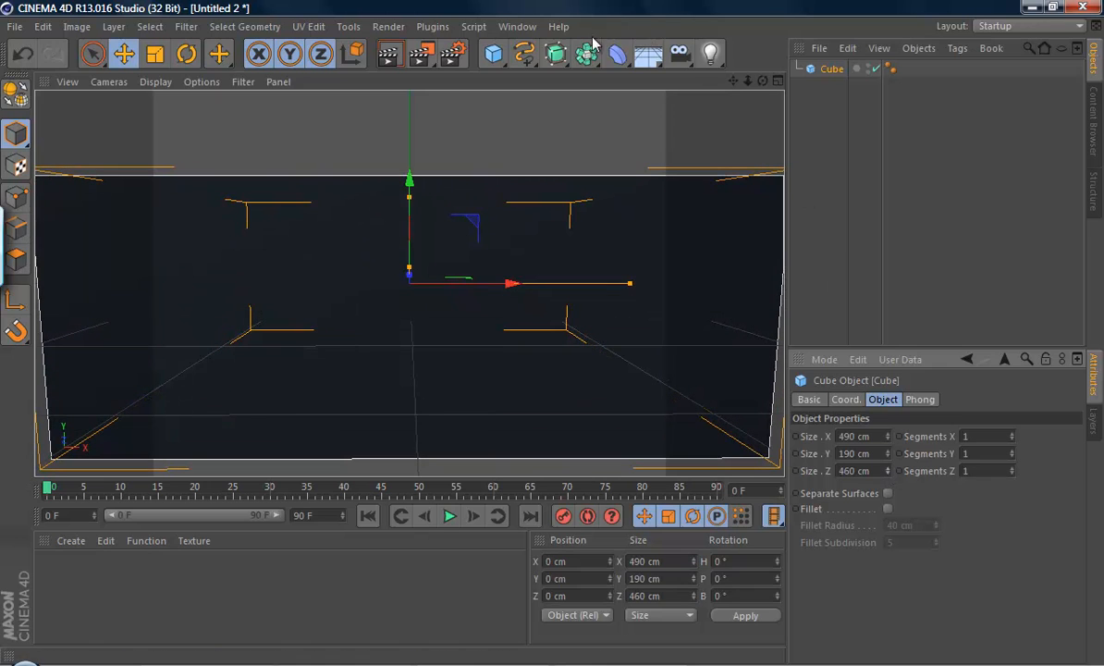
{"action": "mouse_move", "coordinate": [461, 85]}
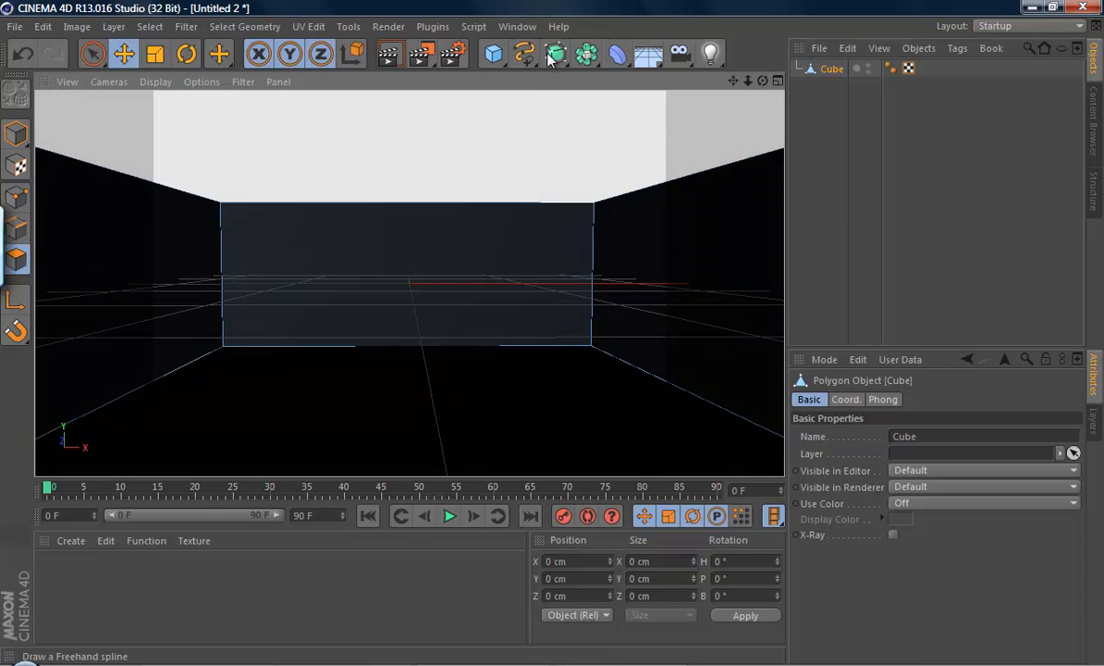
{"action": "mouse_move", "coordinate": [424, 30]}
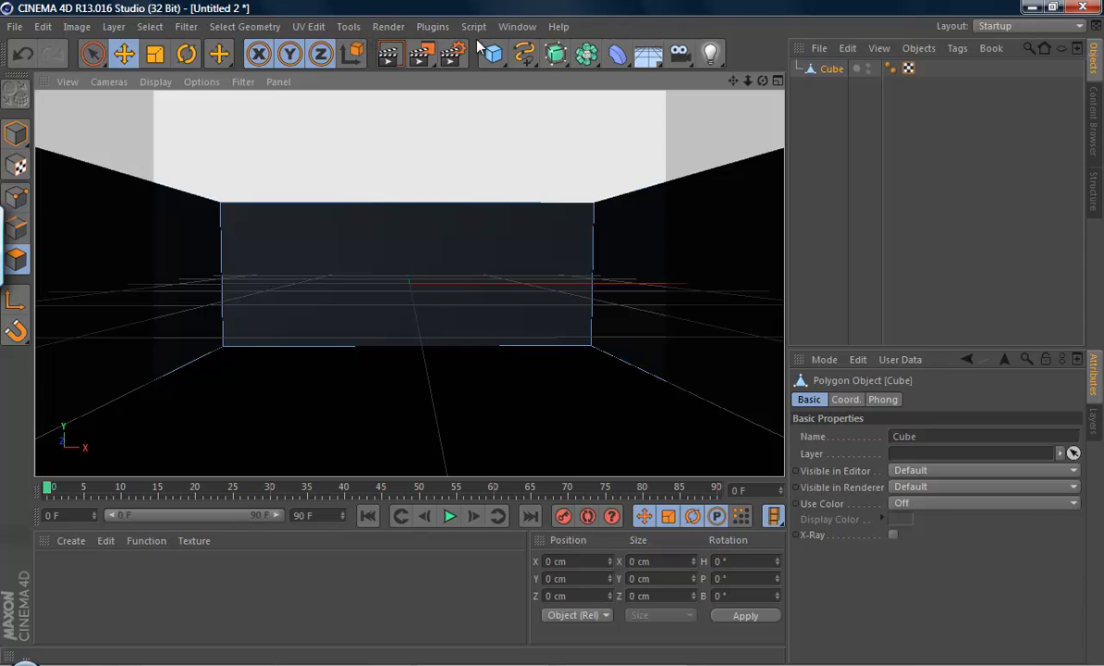
Add a Text spline and place it under an Extrude NURBS to form solid lettering, inspecting it from around
{"action": "left_click", "coordinate": [526, 54]}
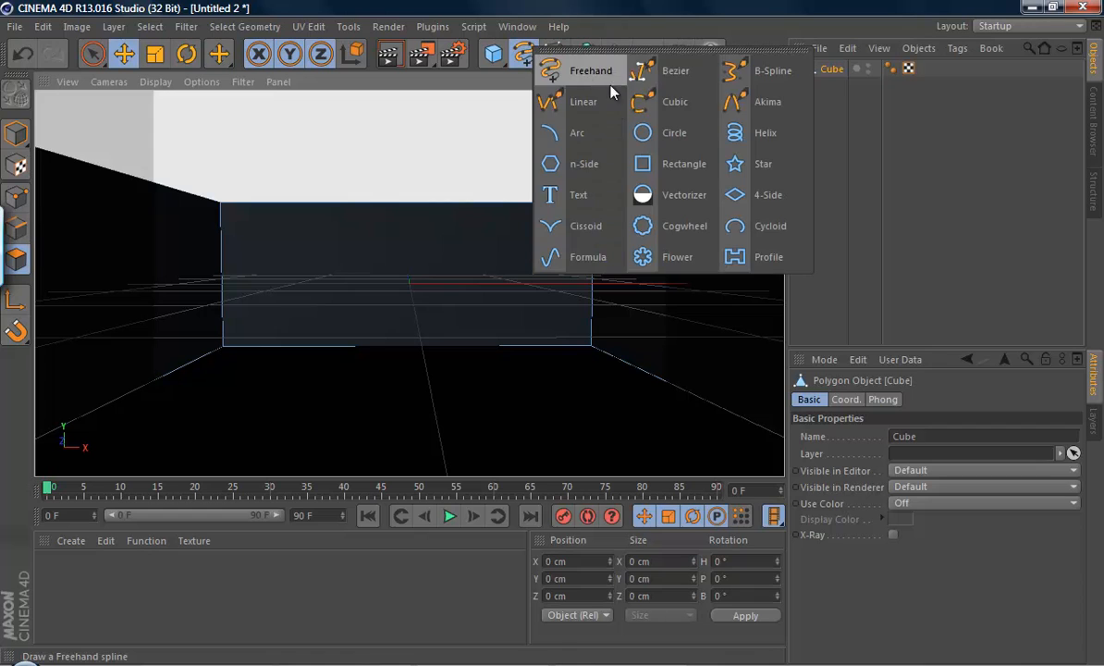
{"action": "left_click", "coordinate": [578, 194]}
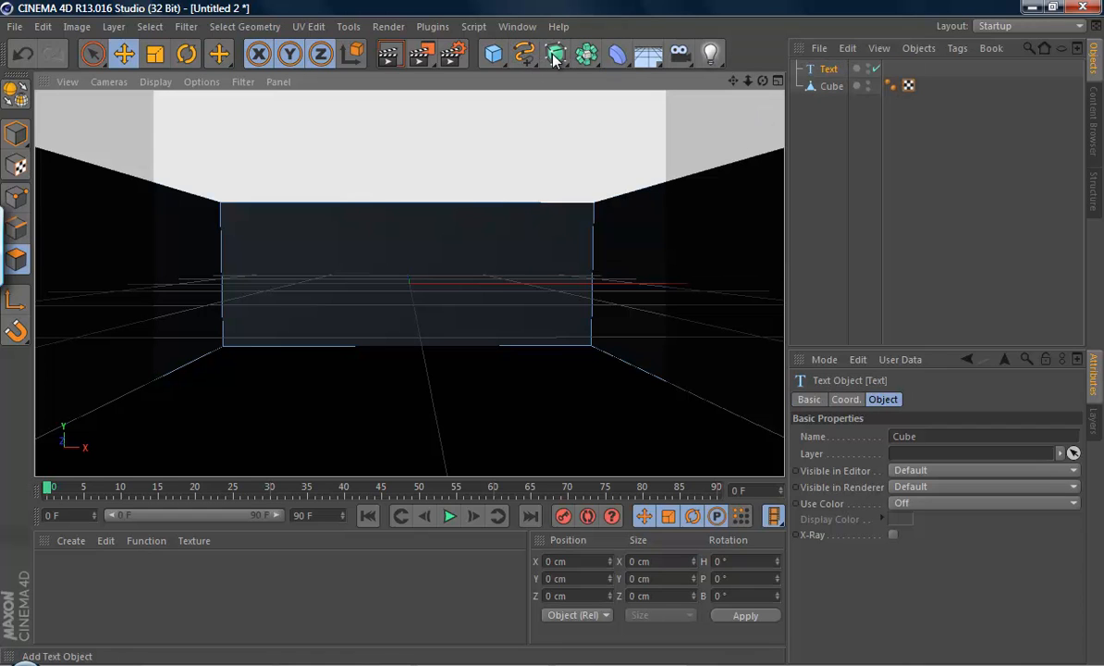
{"action": "left_click", "coordinate": [555, 53]}
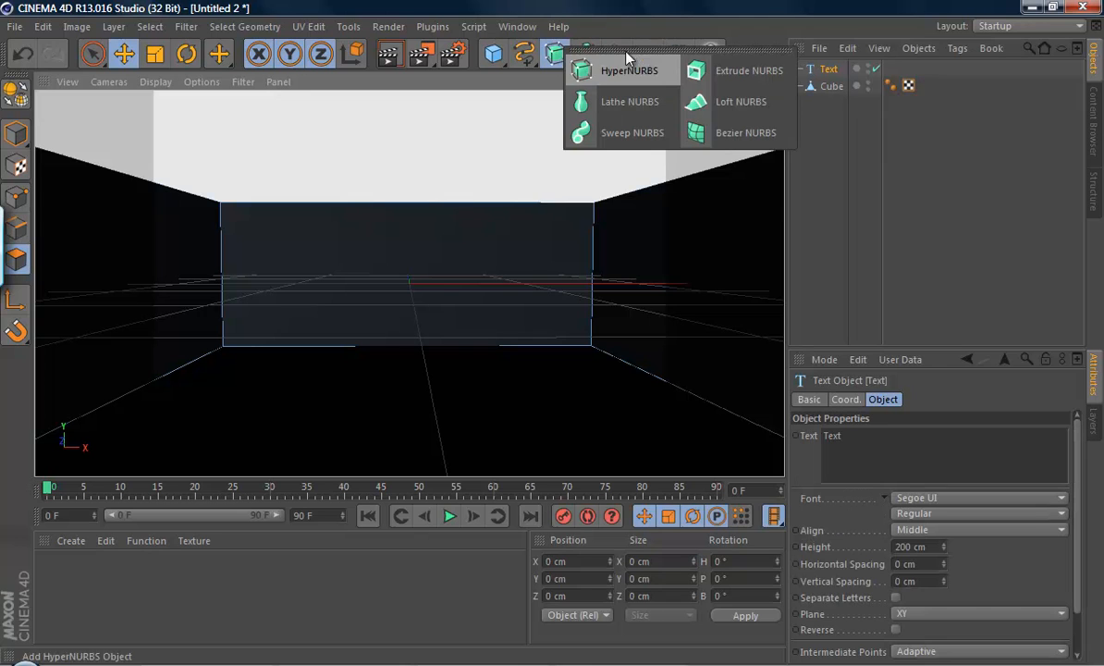
{"action": "left_click", "coordinate": [749, 70]}
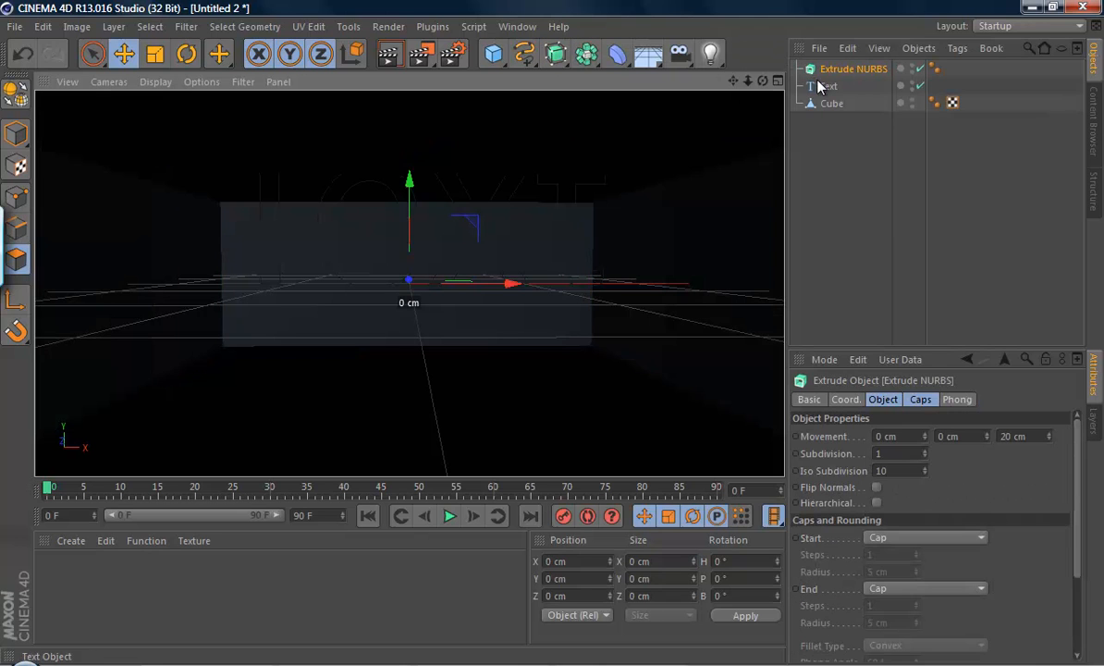
{"action": "left_click", "coordinate": [836, 86]}
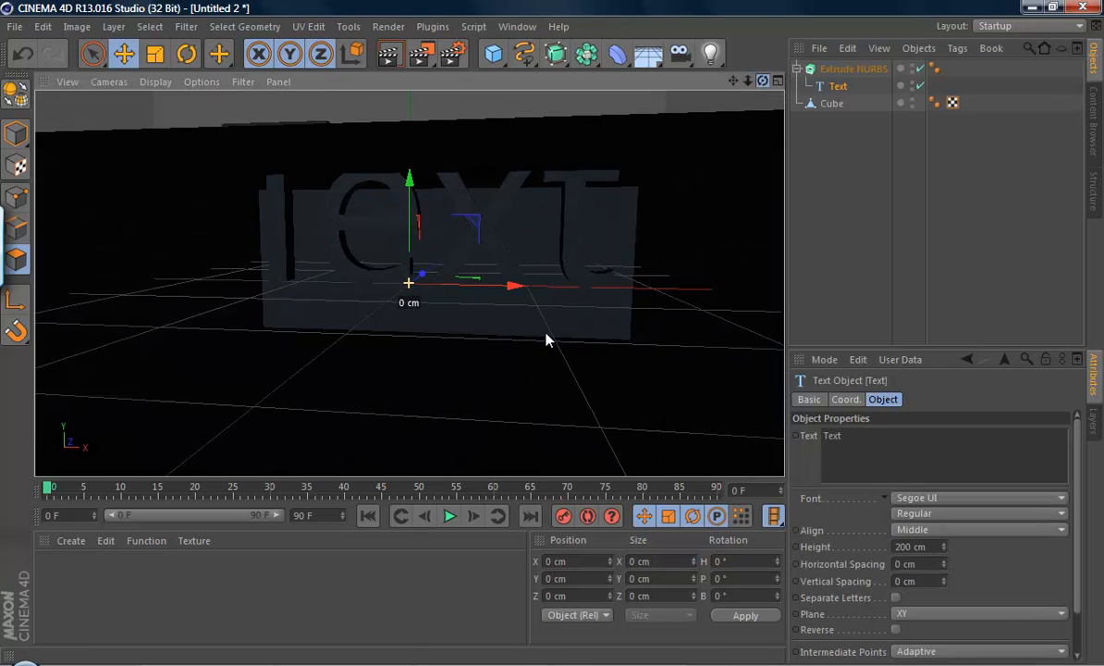
{"action": "left_click_drag", "start_coordinate": [546, 340], "coordinate": [414, 190]}
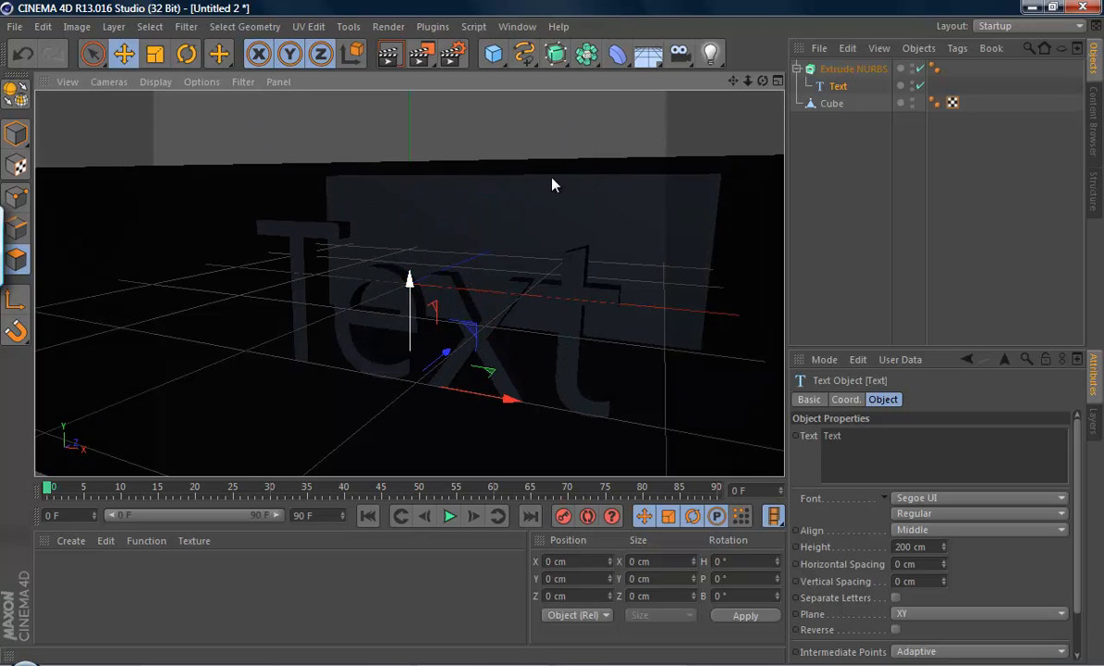
{"action": "left_click_drag", "start_coordinate": [553, 185], "coordinate": [590, 336]}
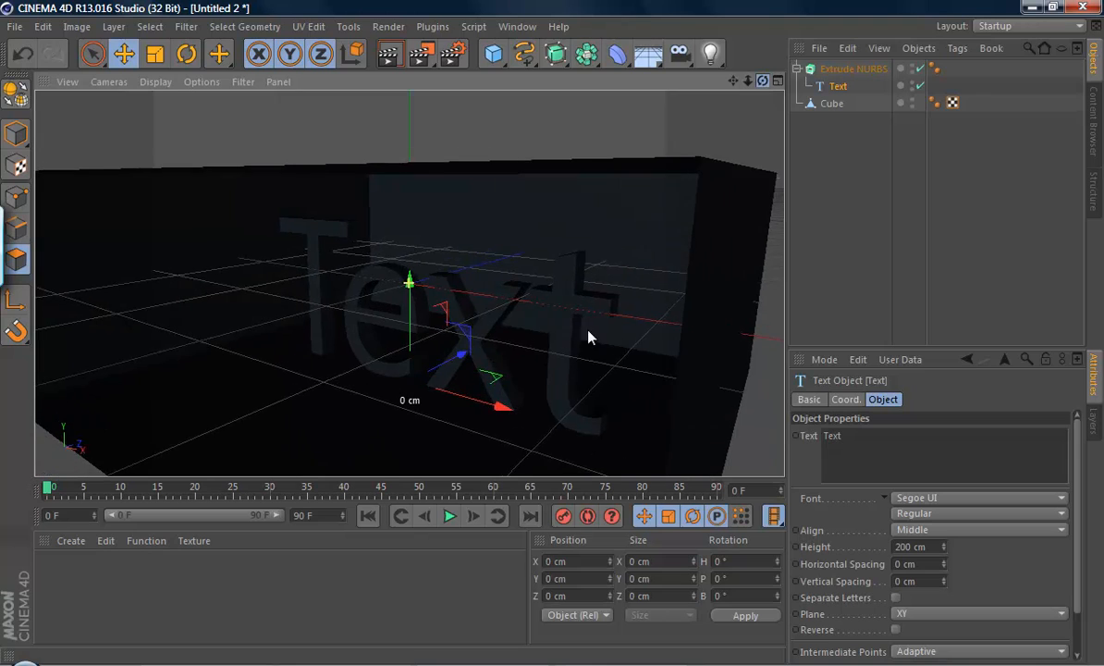
{"action": "left_click_drag", "start_coordinate": [592, 337], "coordinate": [555, 342]}
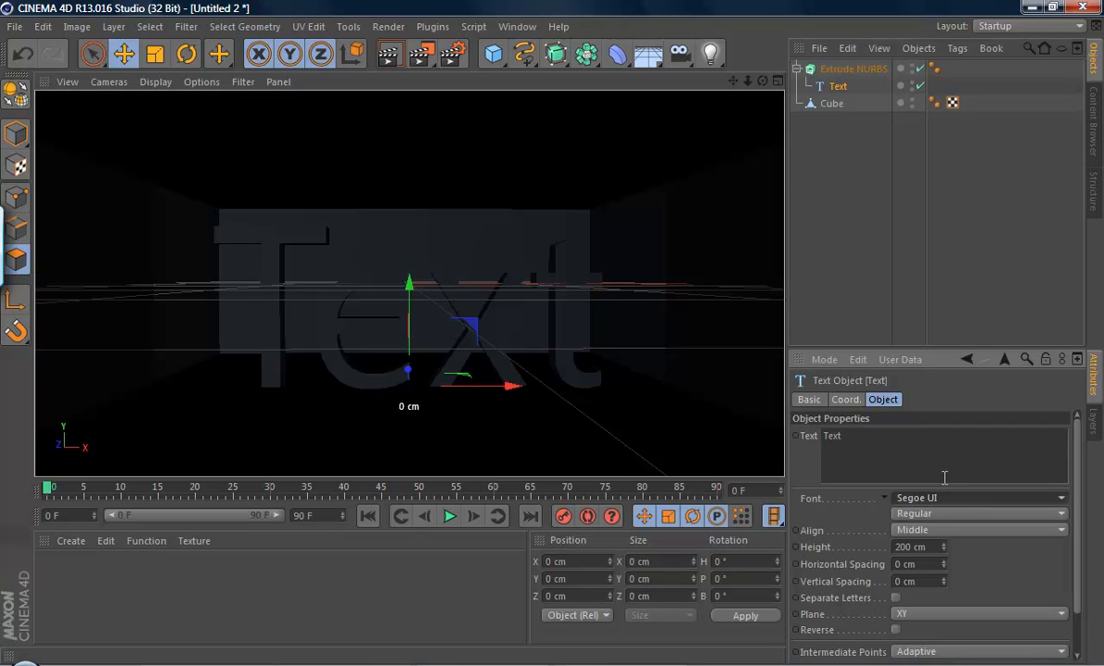
{"action": "mouse_move", "coordinate": [953, 507]}
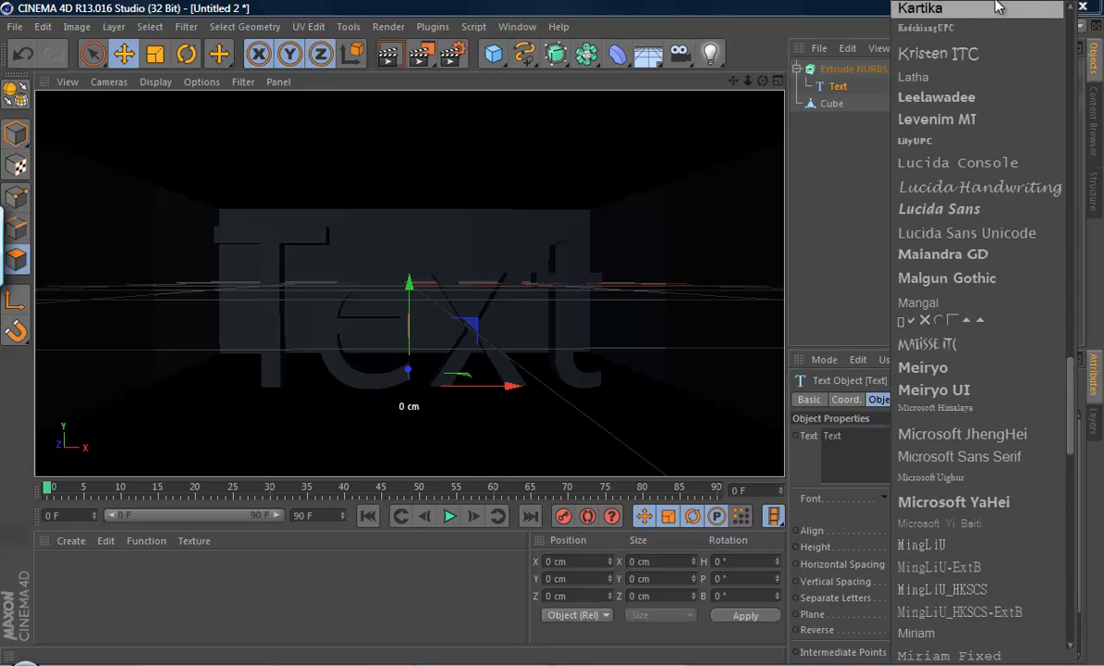
Switch the text font to Alien Encounters Solid and render a preview of the room
{"action": "scroll", "scroll_direction": "up", "scroll_amount": 3}
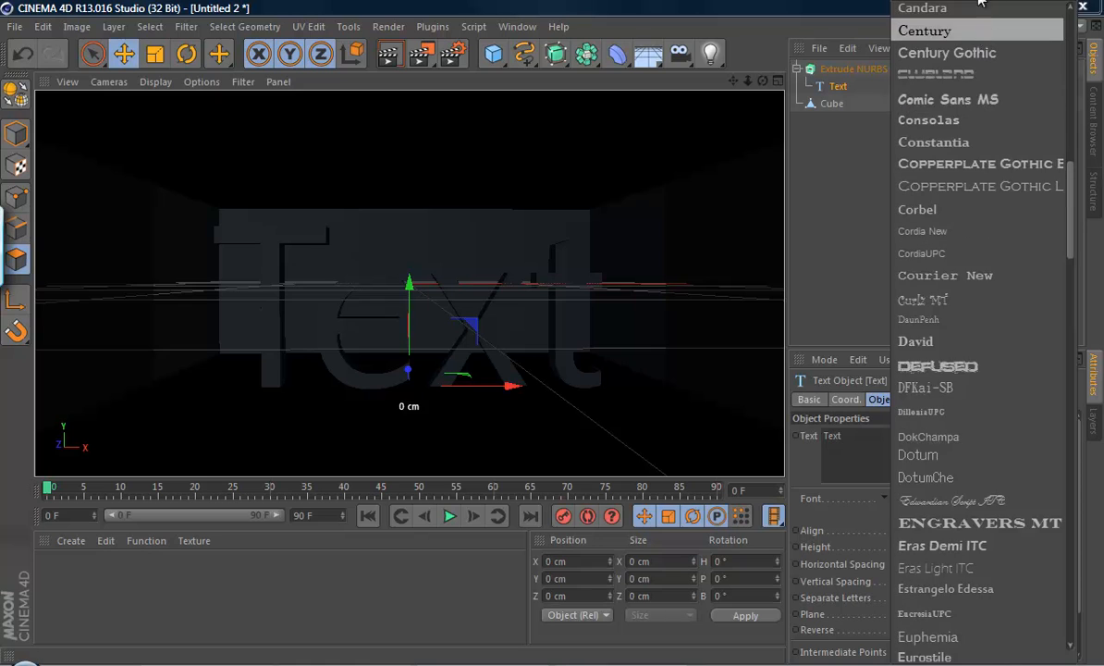
{"action": "scroll", "scroll_direction": "up", "scroll_amount": 3}
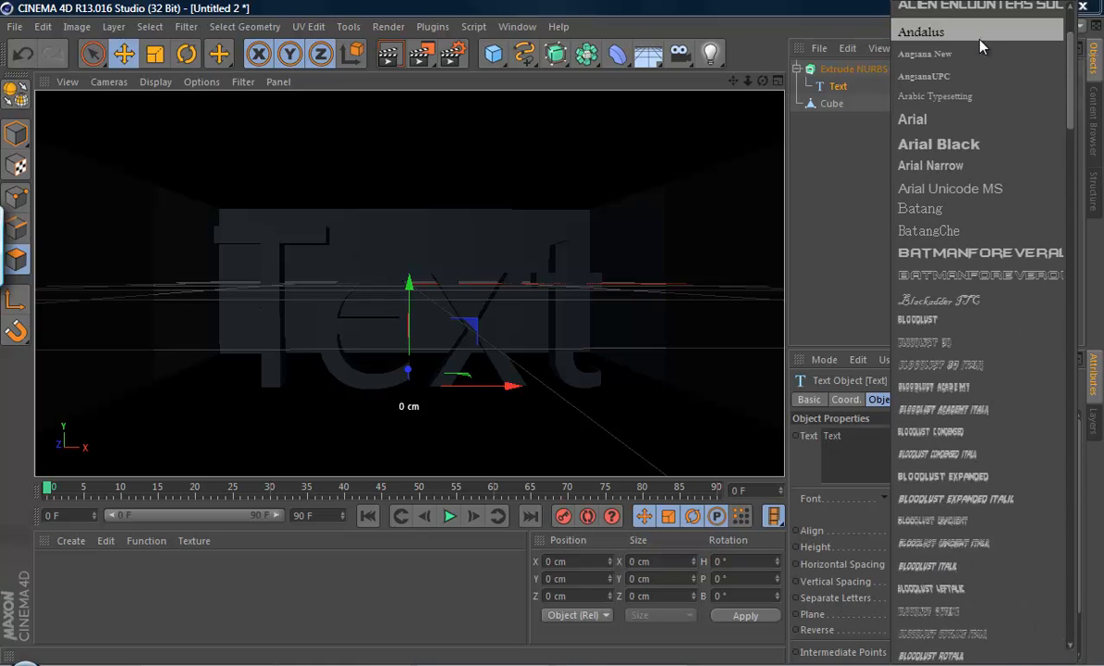
{"action": "scroll", "scroll_direction": "up", "scroll_amount": 3}
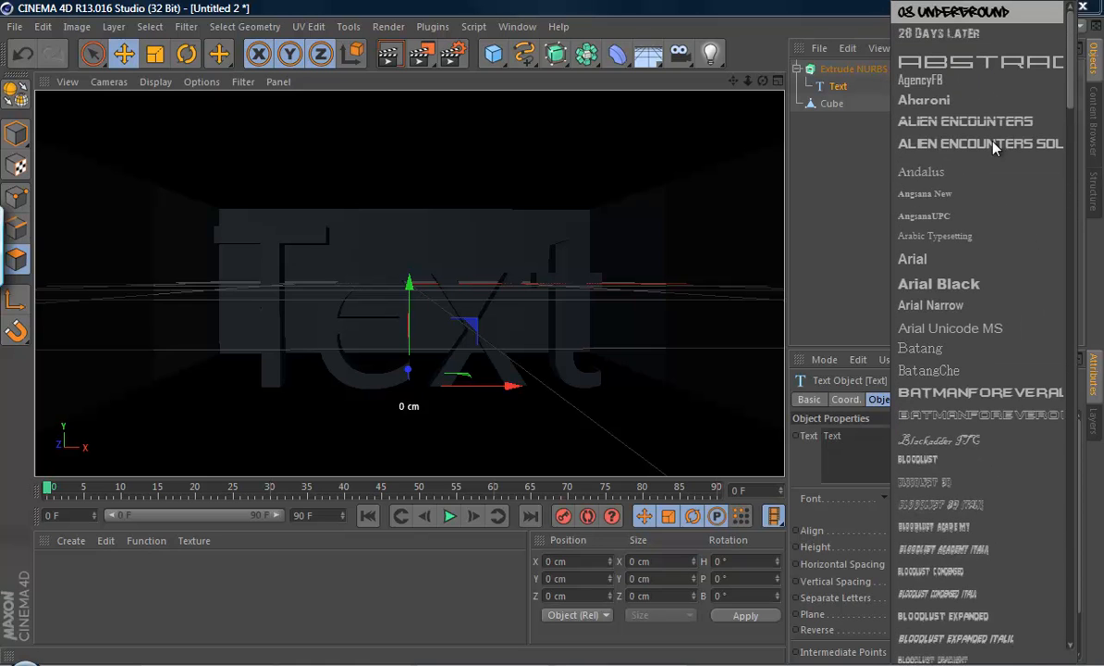
{"action": "left_click", "coordinate": [981, 144]}
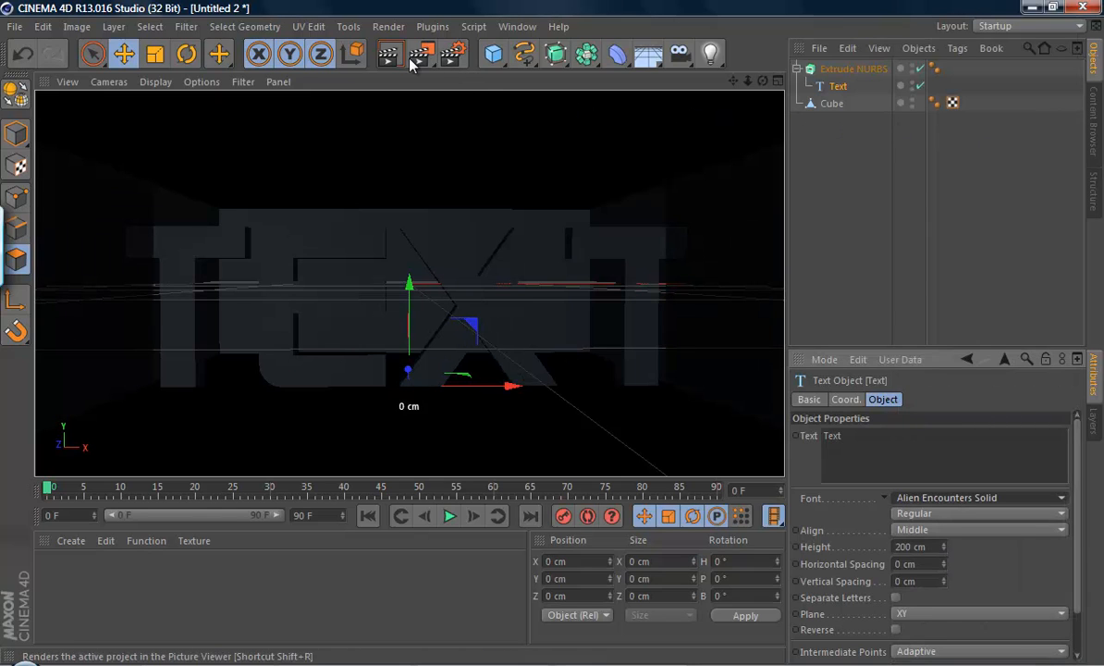
{"action": "left_click", "coordinate": [388, 54]}
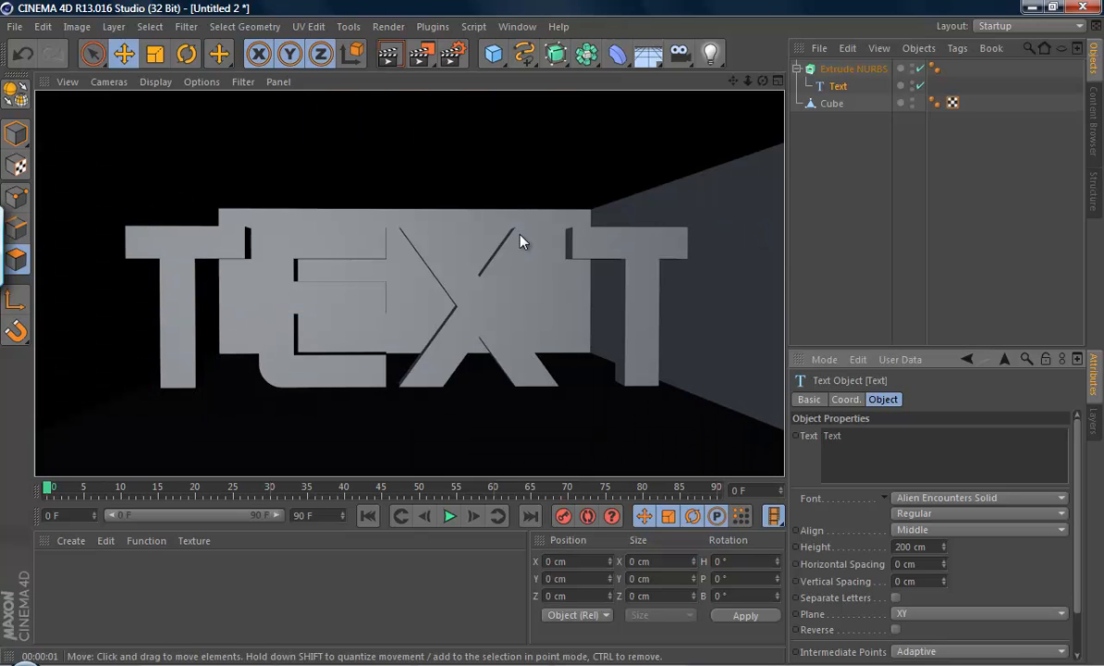
{"action": "mouse_move", "coordinate": [940, 555]}
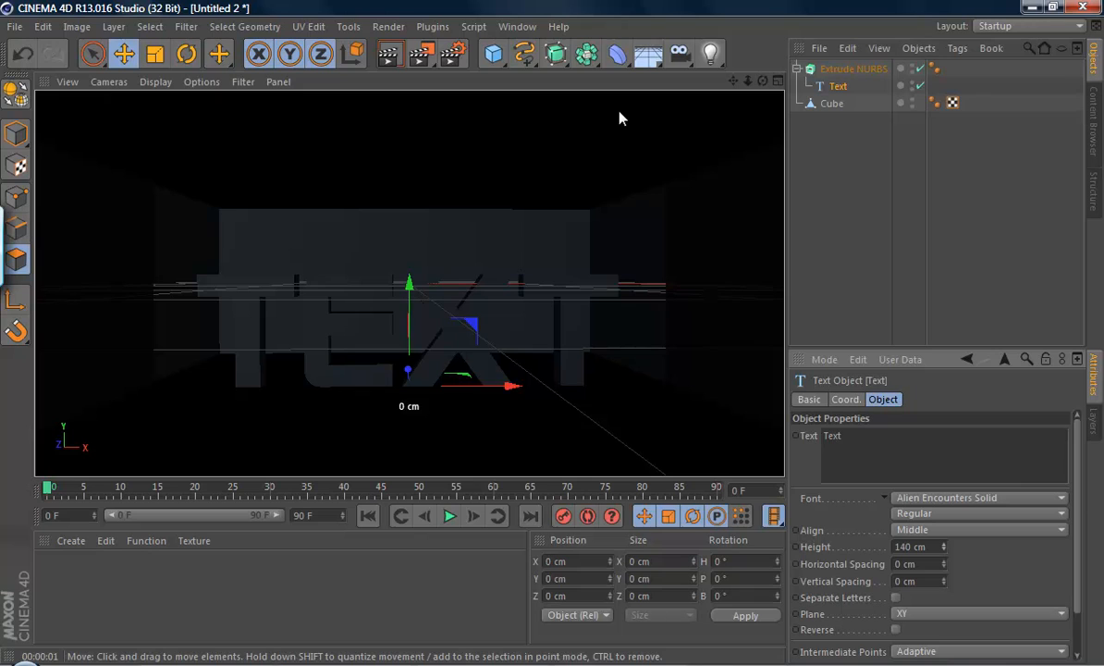
{"action": "mouse_move", "coordinate": [525, 54]}
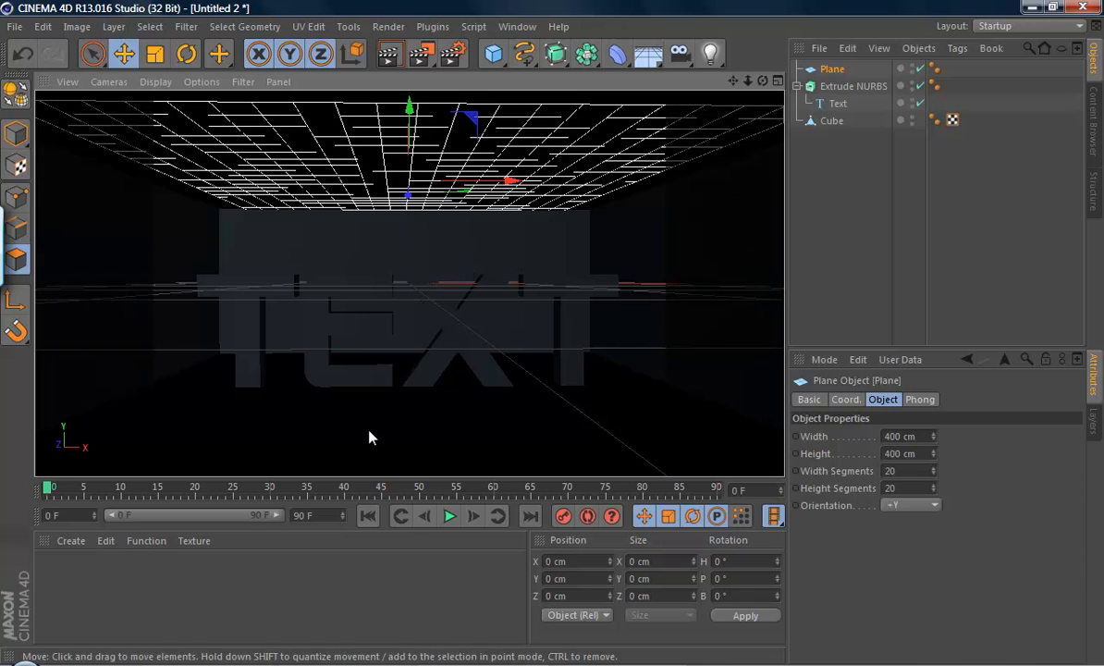
Create a new material and enable its Luminance channel for the ceiling light
{"action": "double_click", "coordinate": [49, 569]}
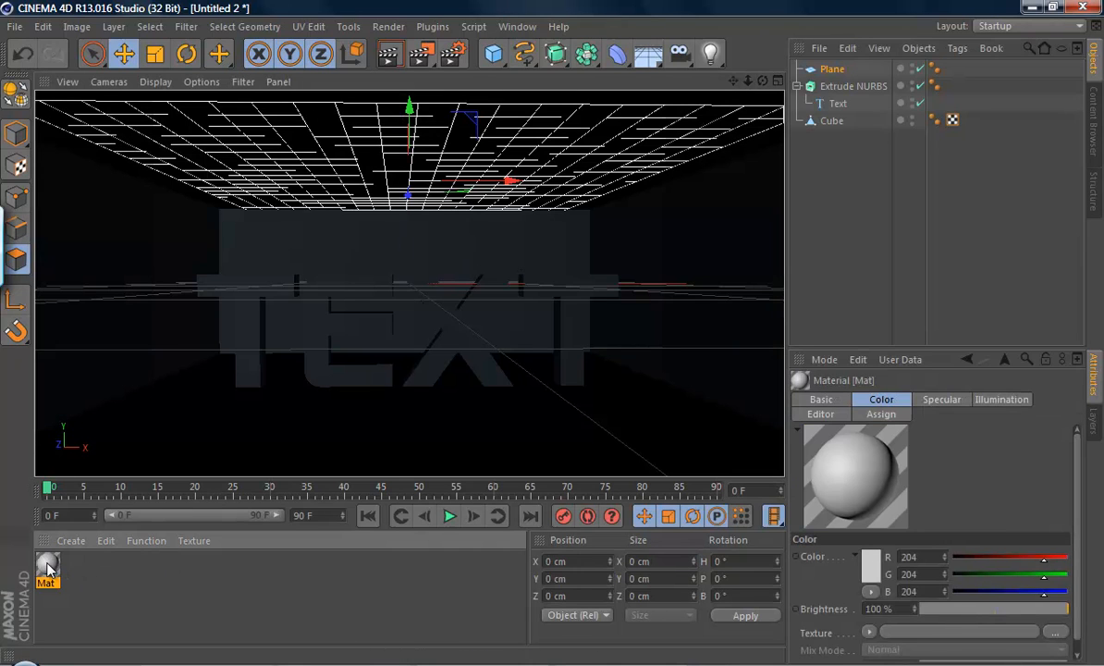
{"action": "mouse_move", "coordinate": [65, 572]}
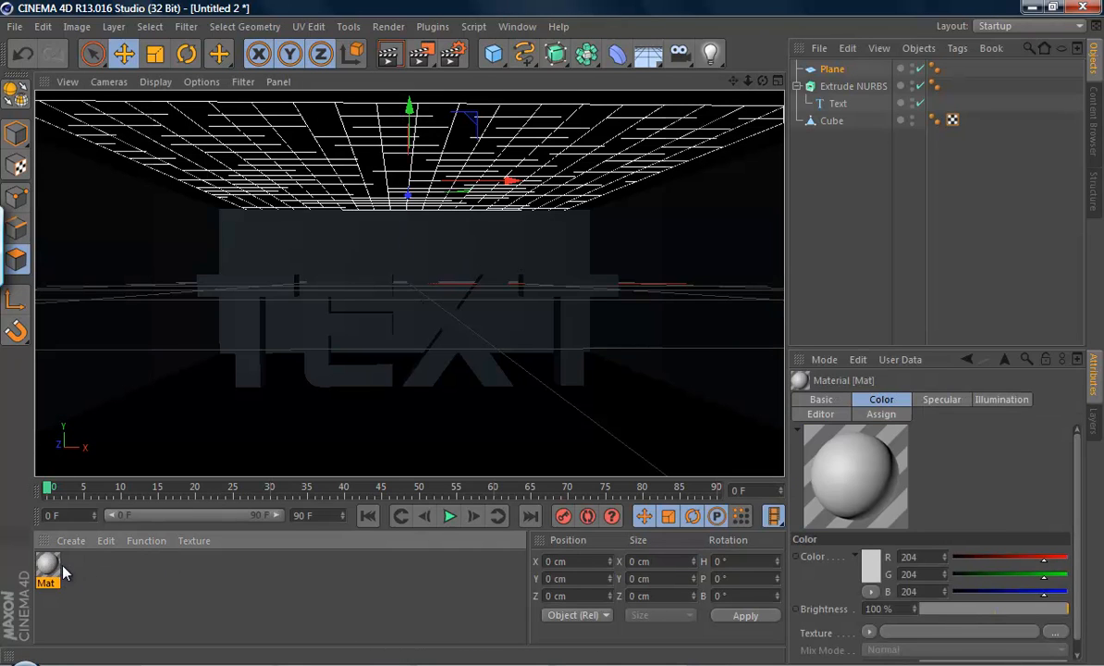
{"action": "double_click", "coordinate": [48, 566]}
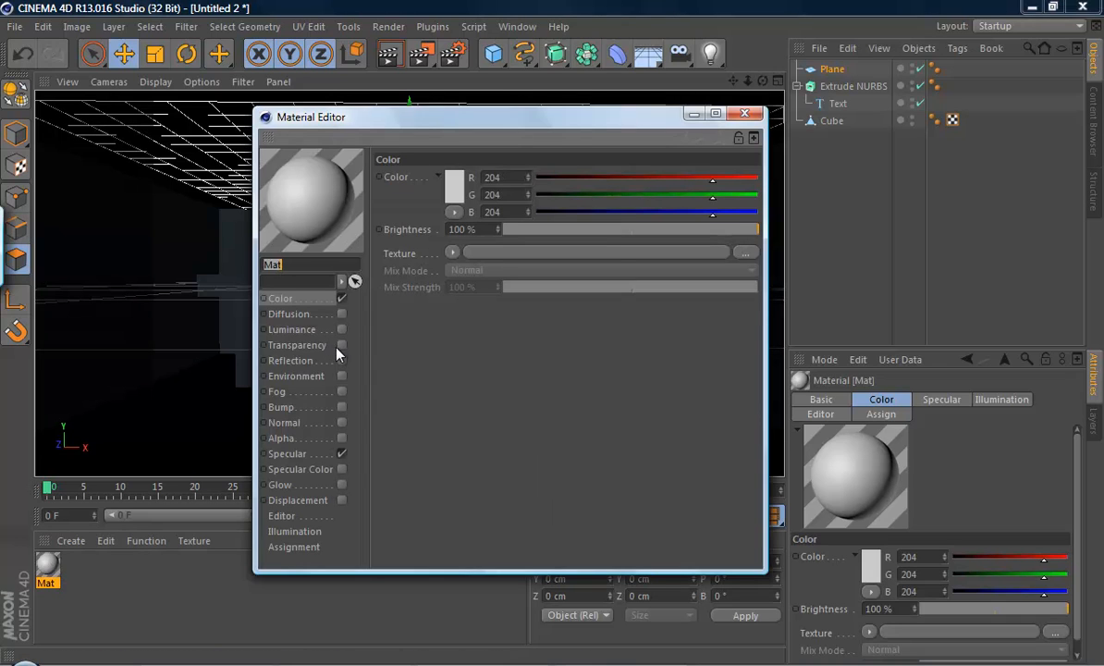
{"action": "left_click", "coordinate": [340, 329]}
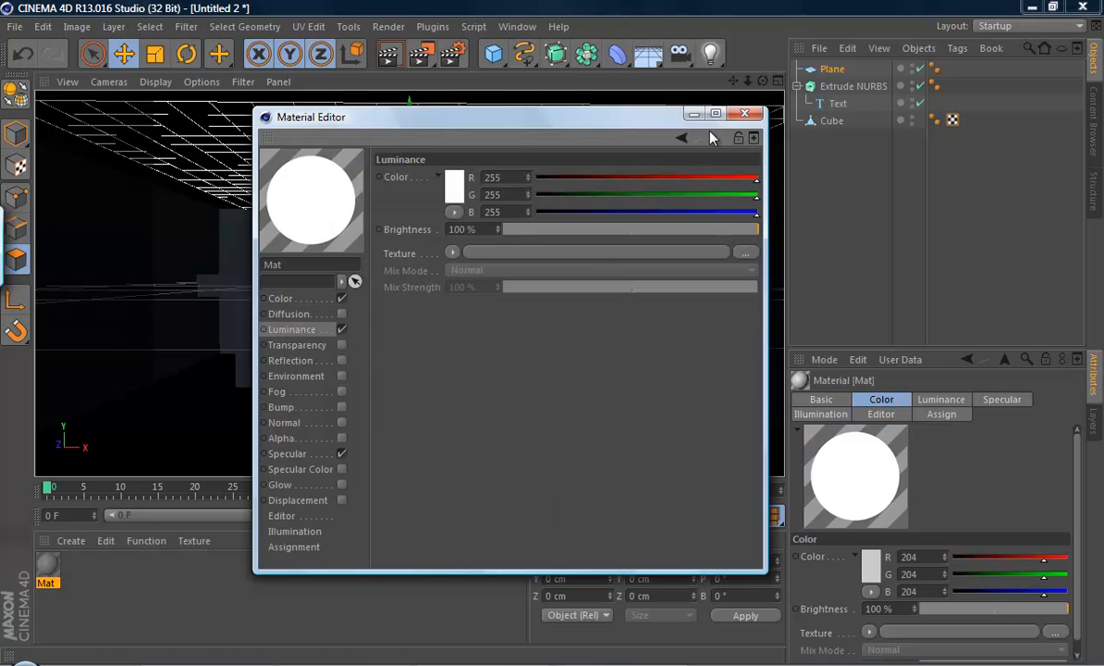
Add the Global Illumination effect in Render Settings and close the window
{"action": "left_click", "coordinate": [746, 113]}
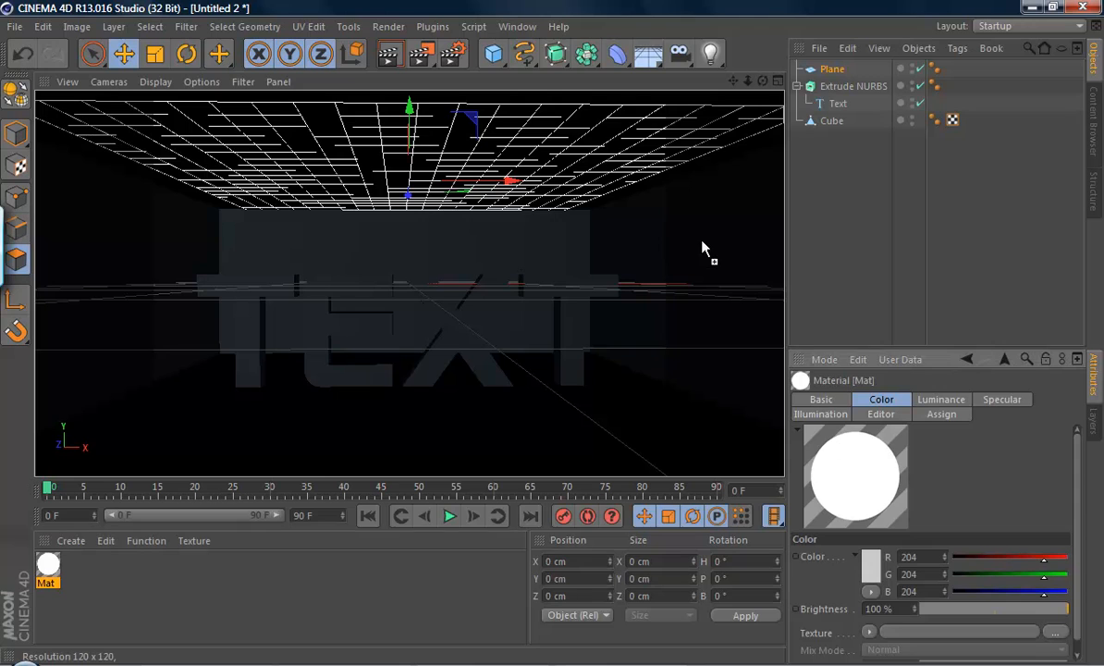
{"action": "left_click", "coordinate": [389, 26]}
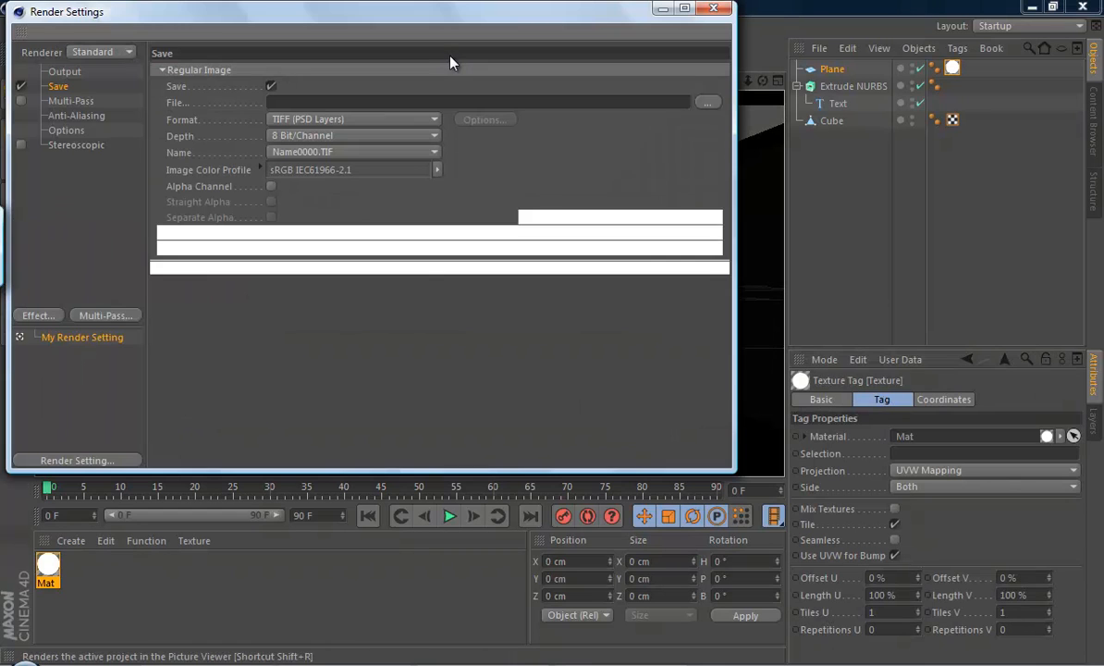
{"action": "left_click", "coordinate": [37, 314]}
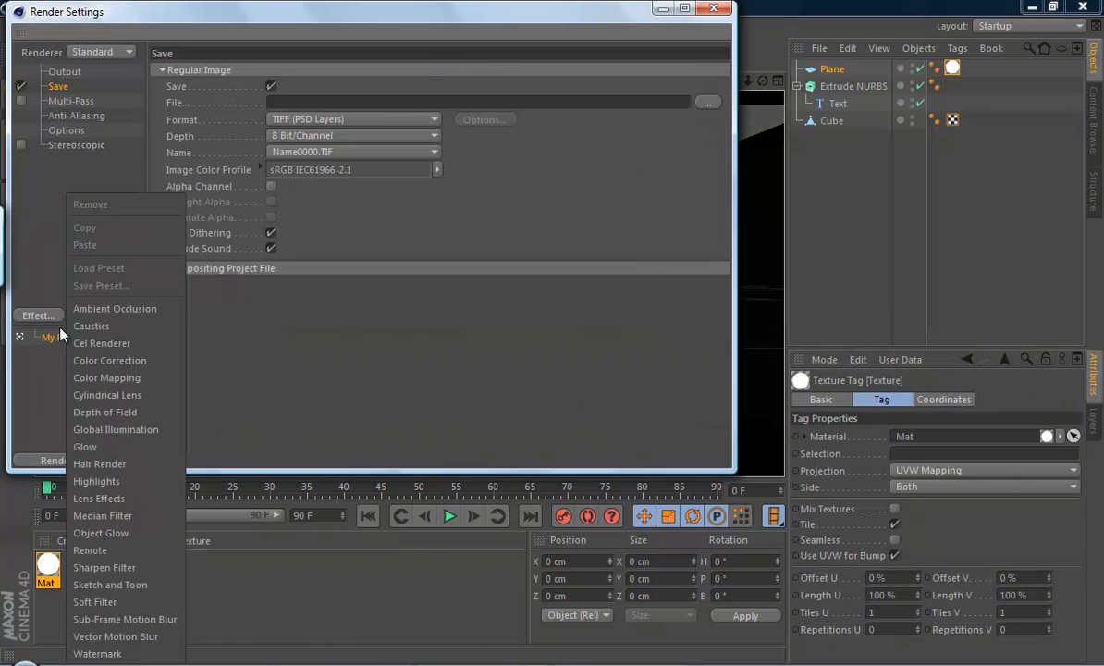
{"action": "left_click", "coordinate": [115, 430]}
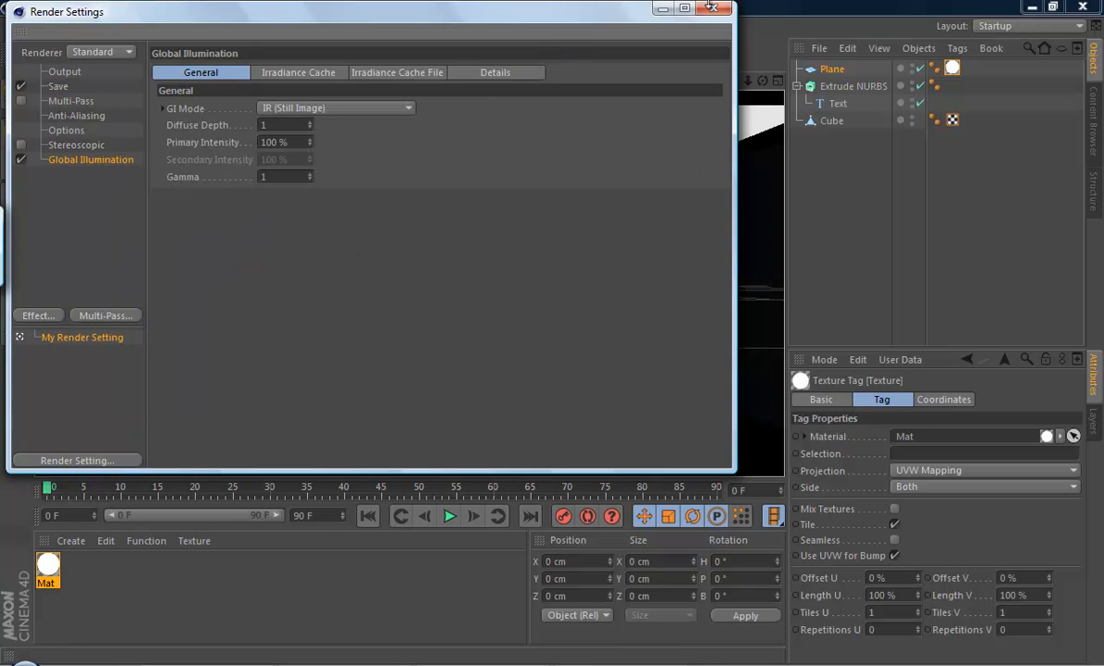
{"action": "left_click", "coordinate": [722, 8]}
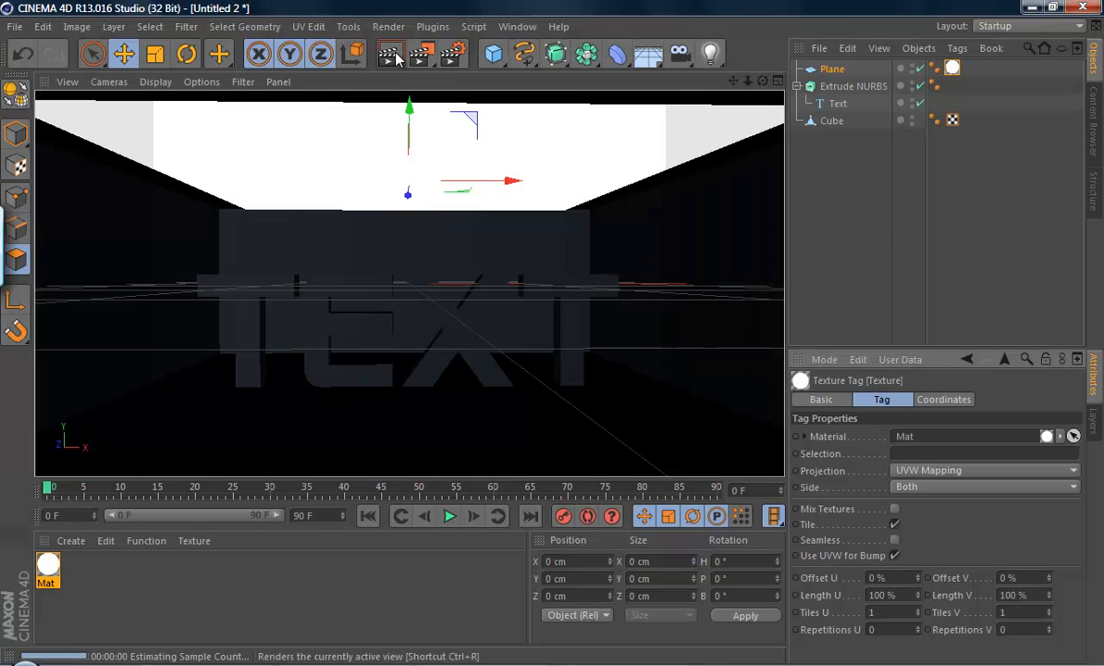
Render the view to test the GI-lit room, then create a second material
{"action": "left_click", "coordinate": [388, 55]}
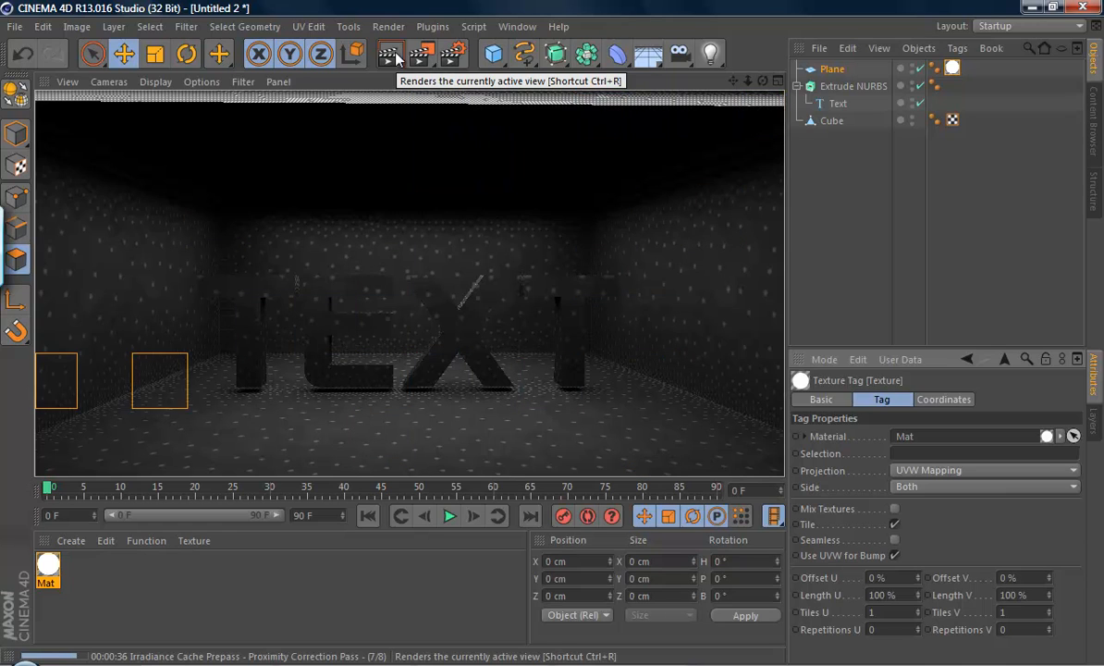
{"action": "left_click", "coordinate": [389, 54]}
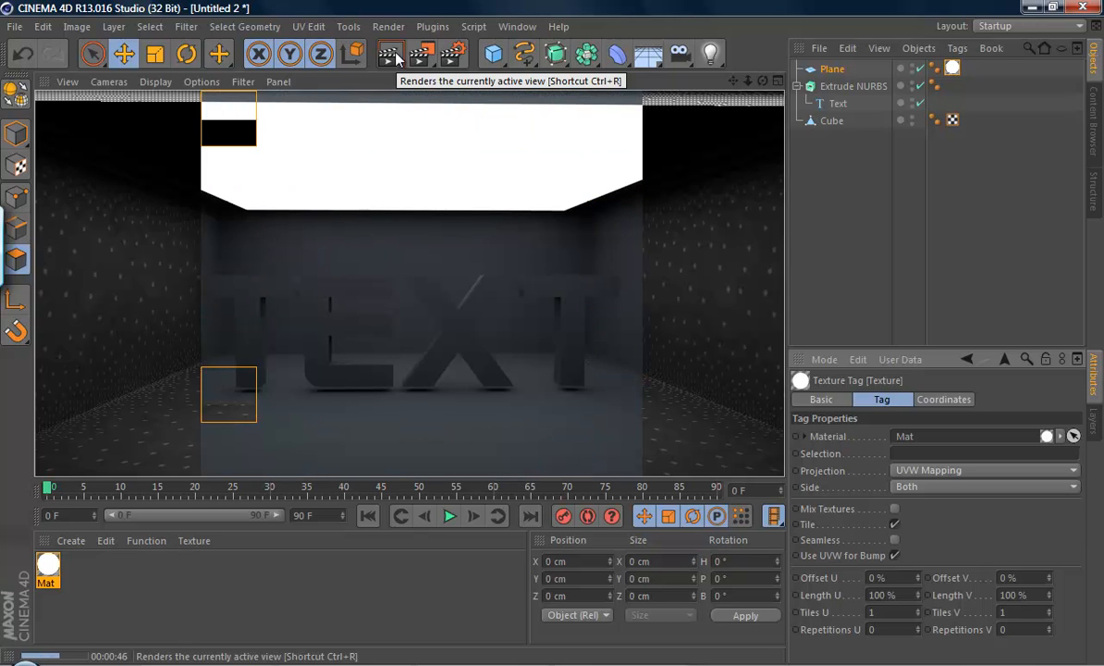
{"action": "left_click", "coordinate": [388, 54]}
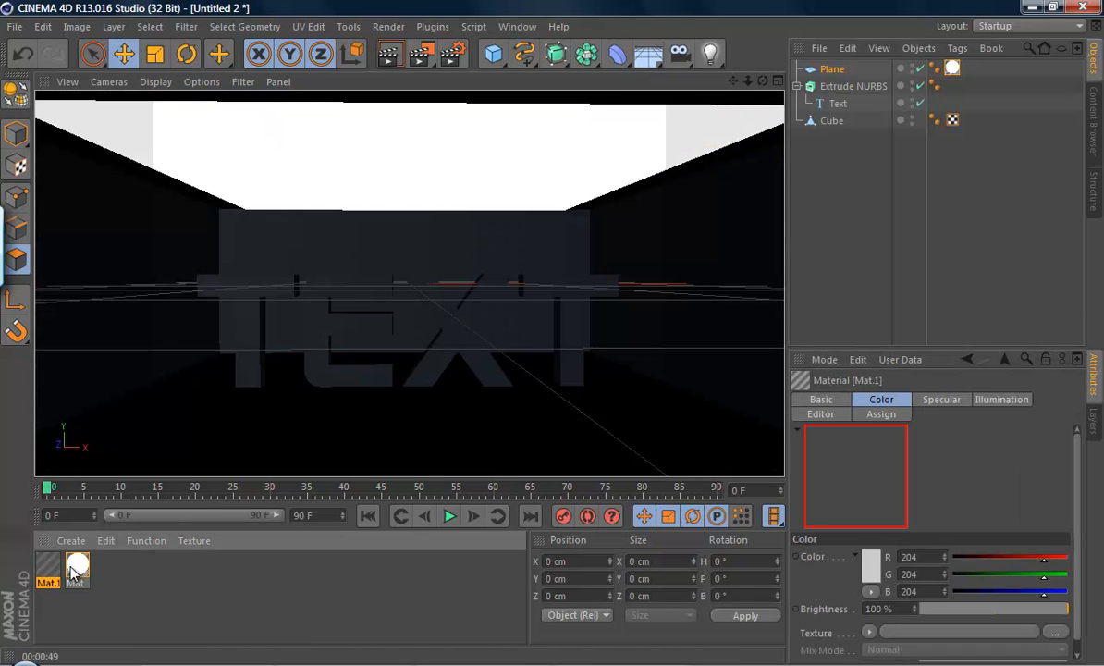
Set Mat.1 to bright red with Reflection enabled for a glossy finish
{"action": "double_click", "coordinate": [77, 570]}
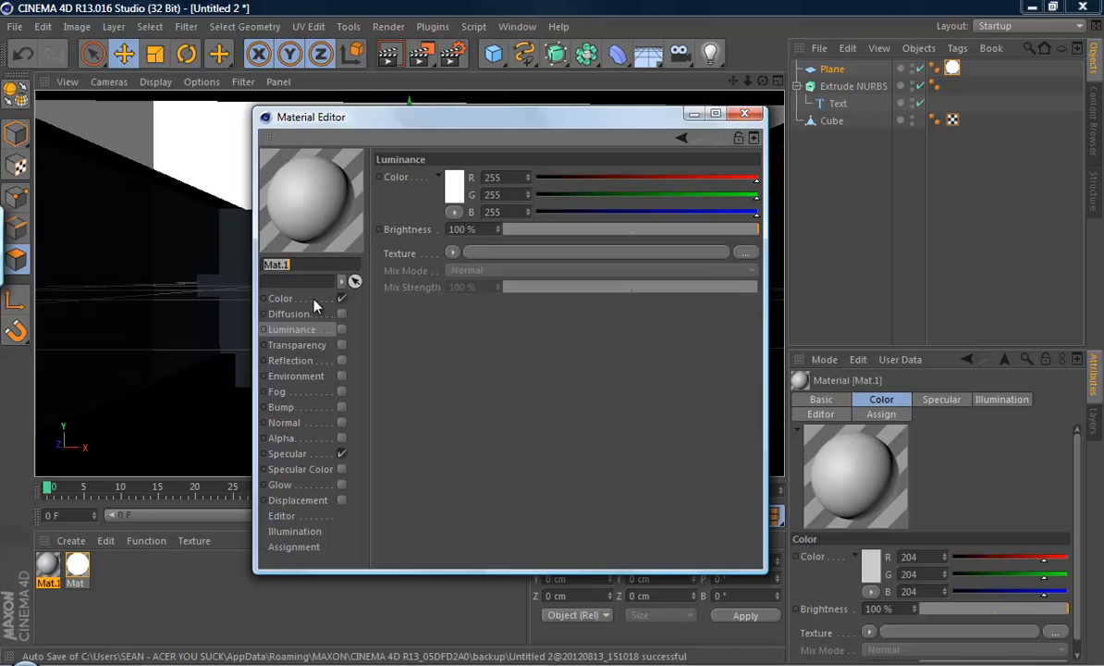
{"action": "left_click", "coordinate": [455, 185]}
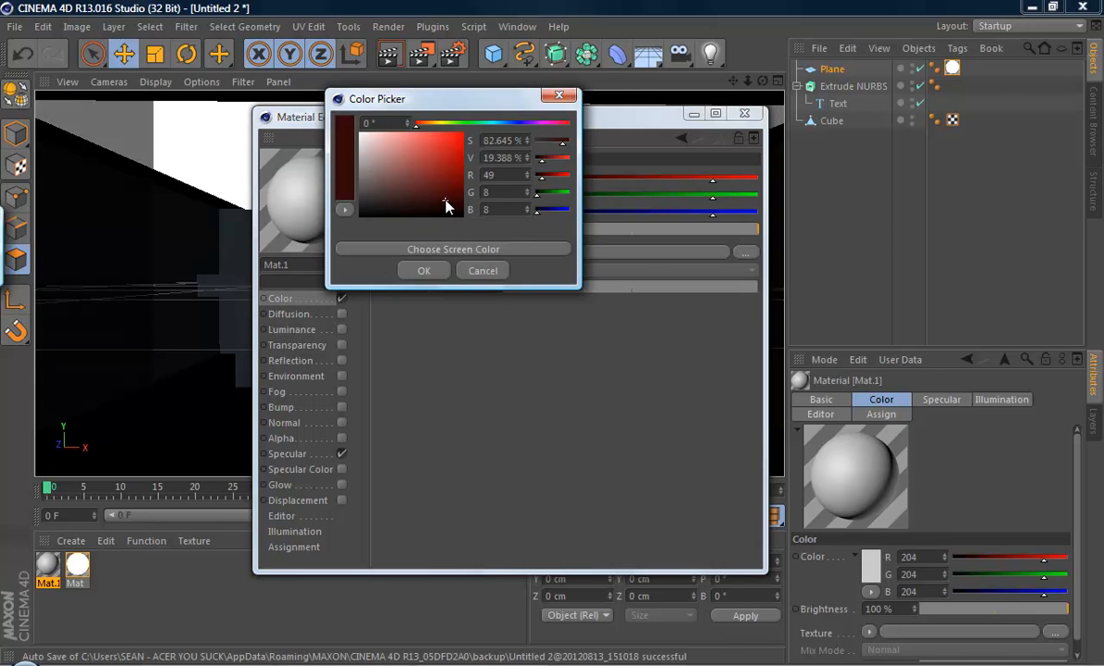
{"action": "left_click", "coordinate": [455, 155]}
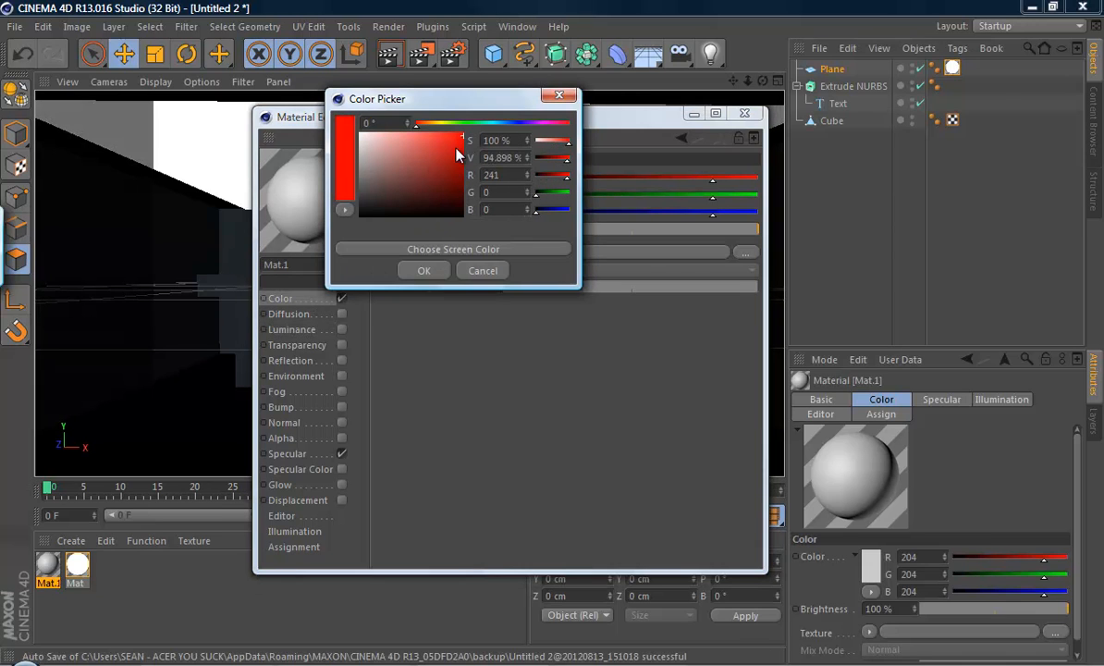
{"action": "left_click", "coordinate": [424, 270]}
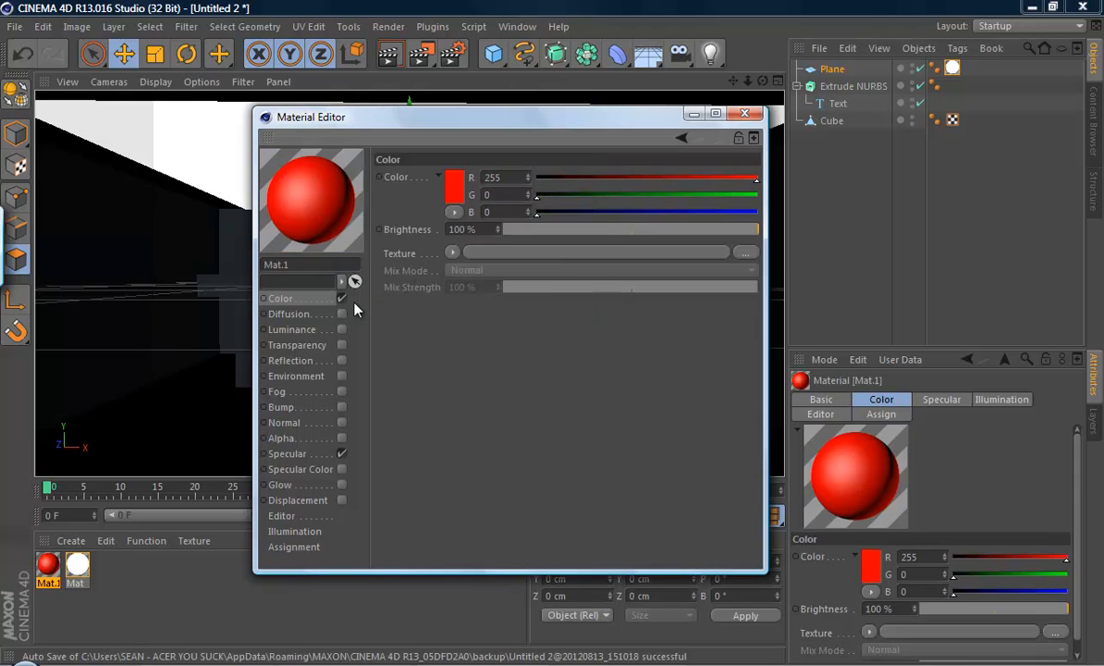
{"action": "left_click", "coordinate": [293, 359]}
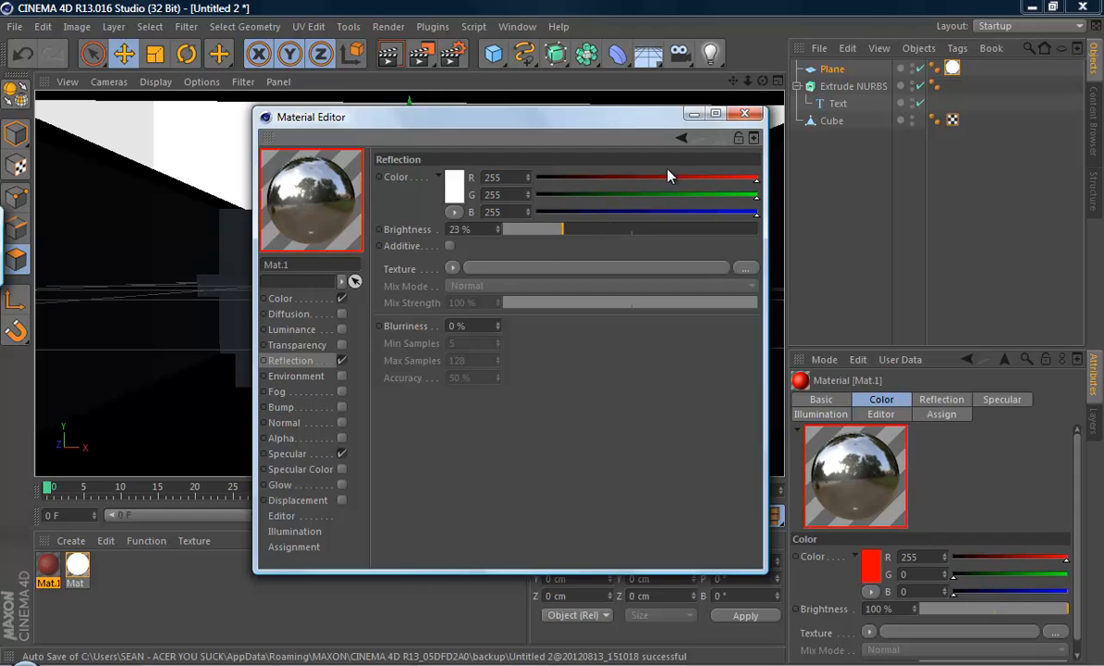
{"action": "left_click", "coordinate": [744, 113]}
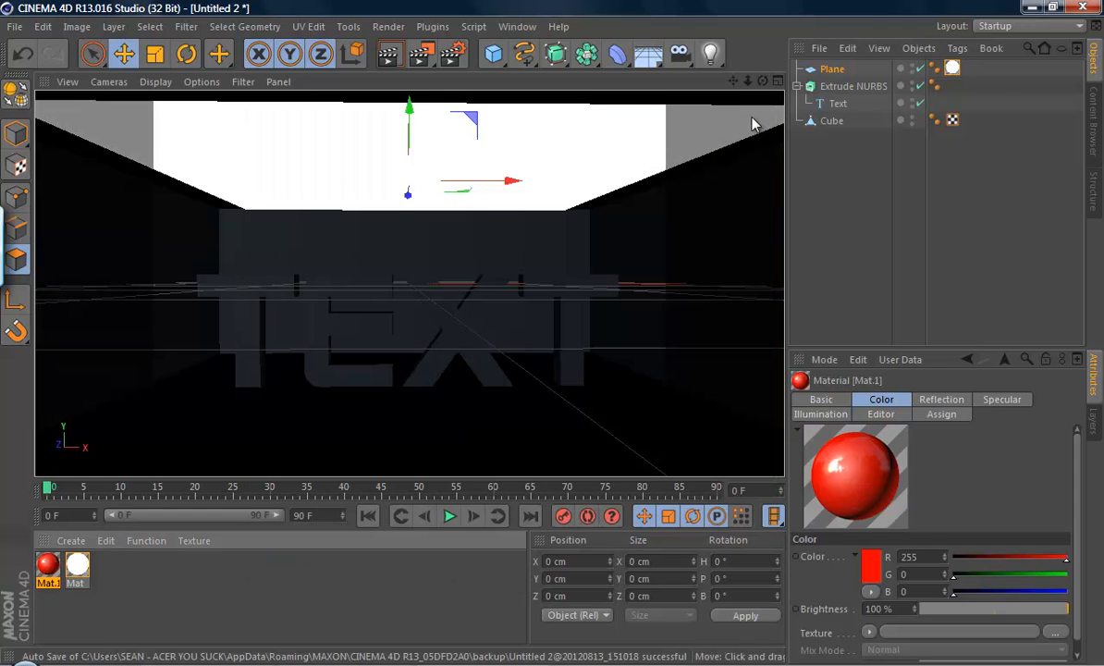
{"action": "mouse_move", "coordinate": [730, 113]}
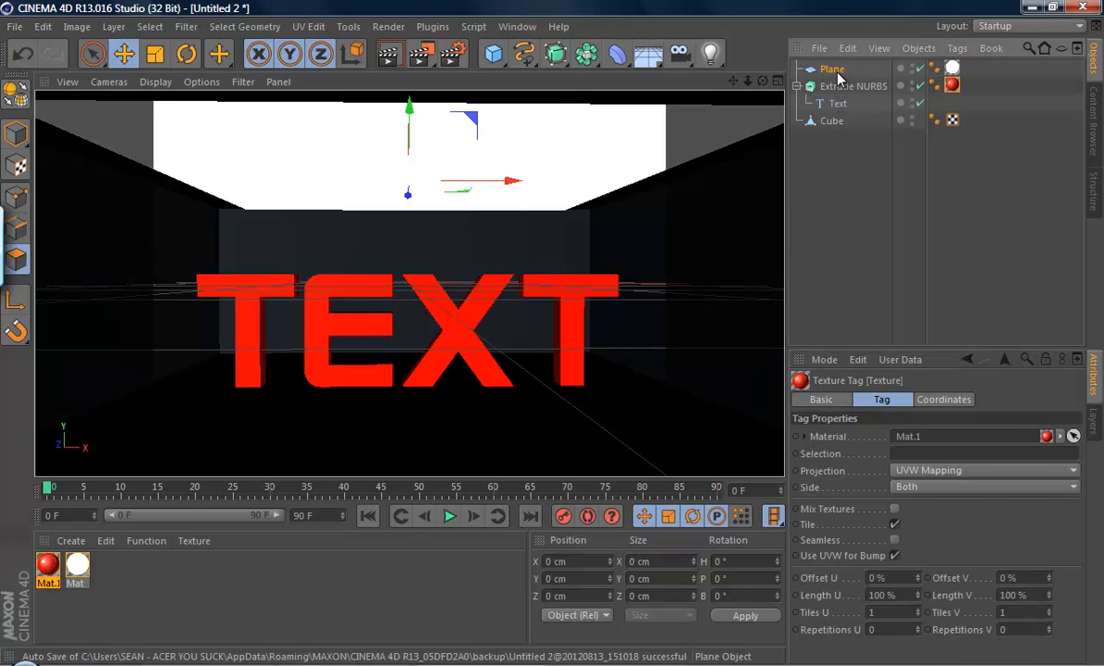
Give the ceiling Plane a Compositing tag, add a camera, and start a new render
{"action": "left_click", "coordinate": [833, 68]}
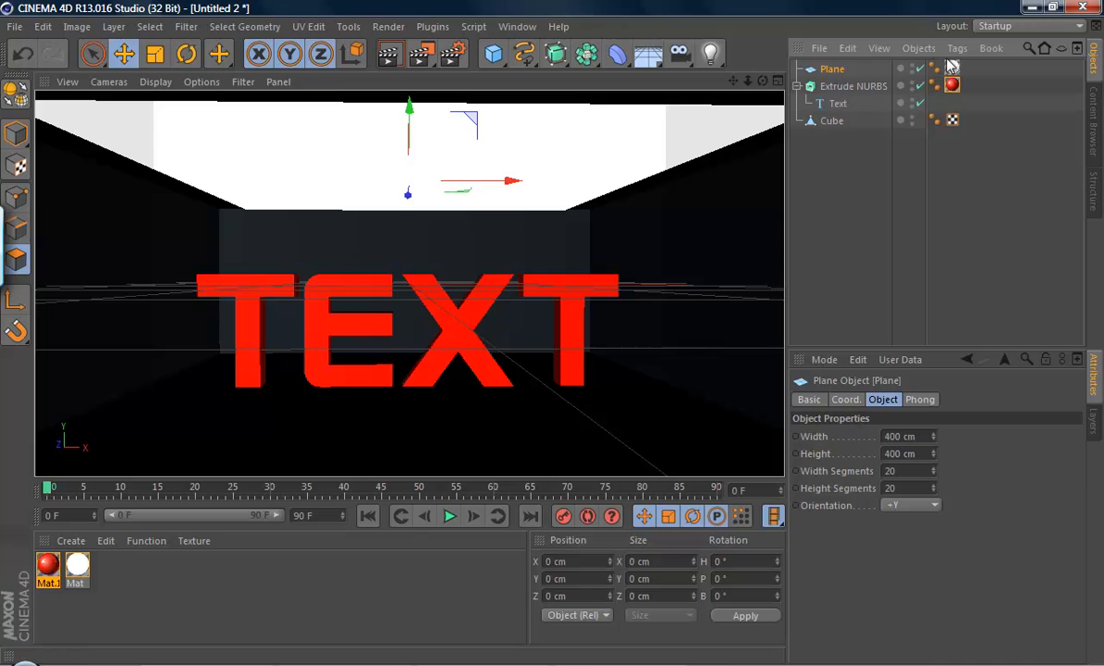
{"action": "left_click", "coordinate": [958, 48]}
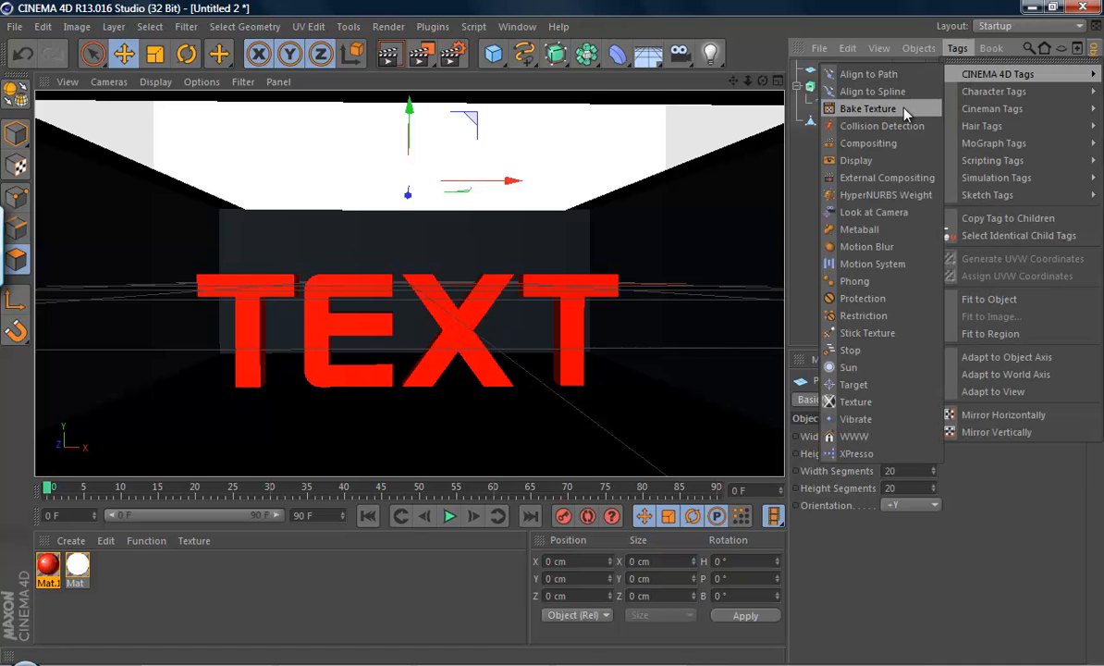
{"action": "mouse_move", "coordinate": [867, 143]}
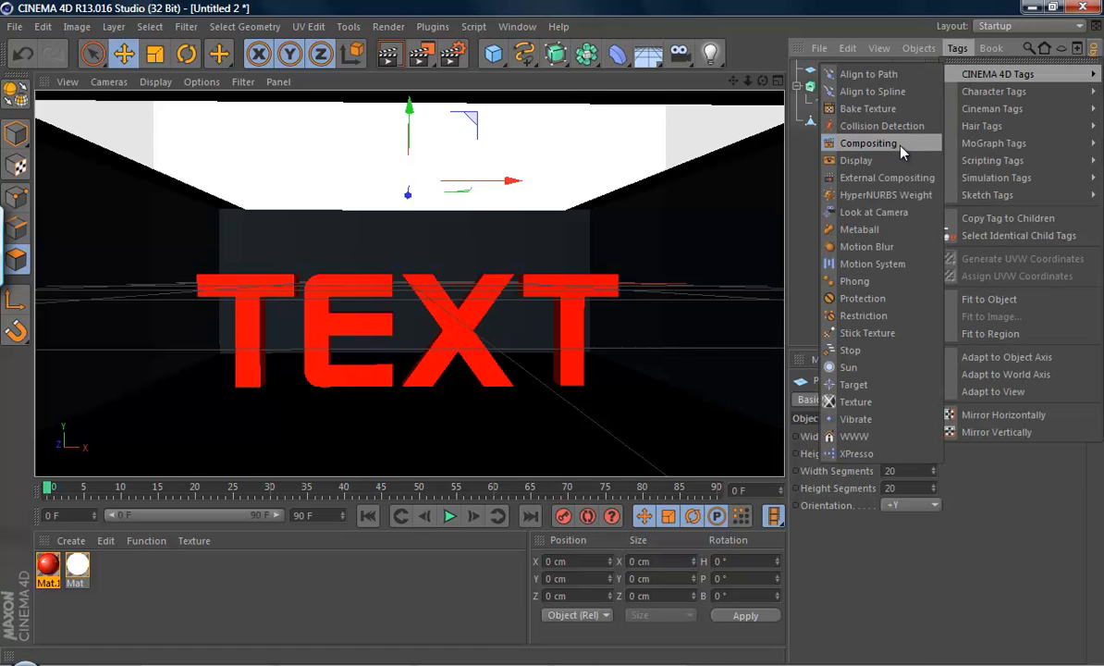
{"action": "left_click", "coordinate": [869, 142]}
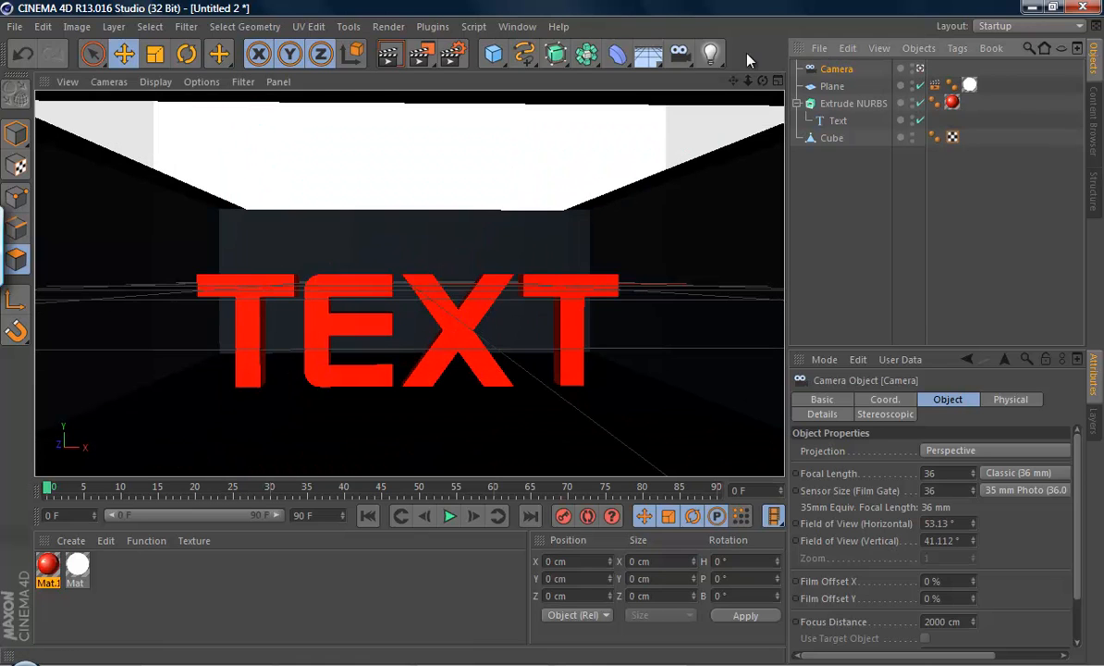
{"action": "mouse_move", "coordinate": [833, 87]}
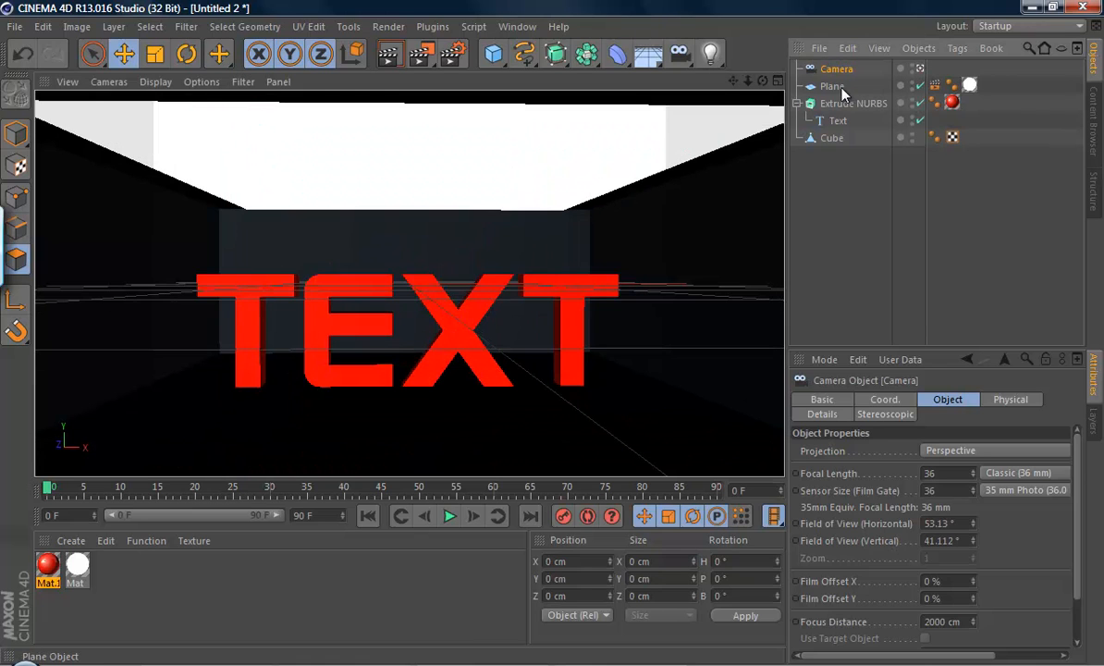
{"action": "left_click", "coordinate": [832, 86]}
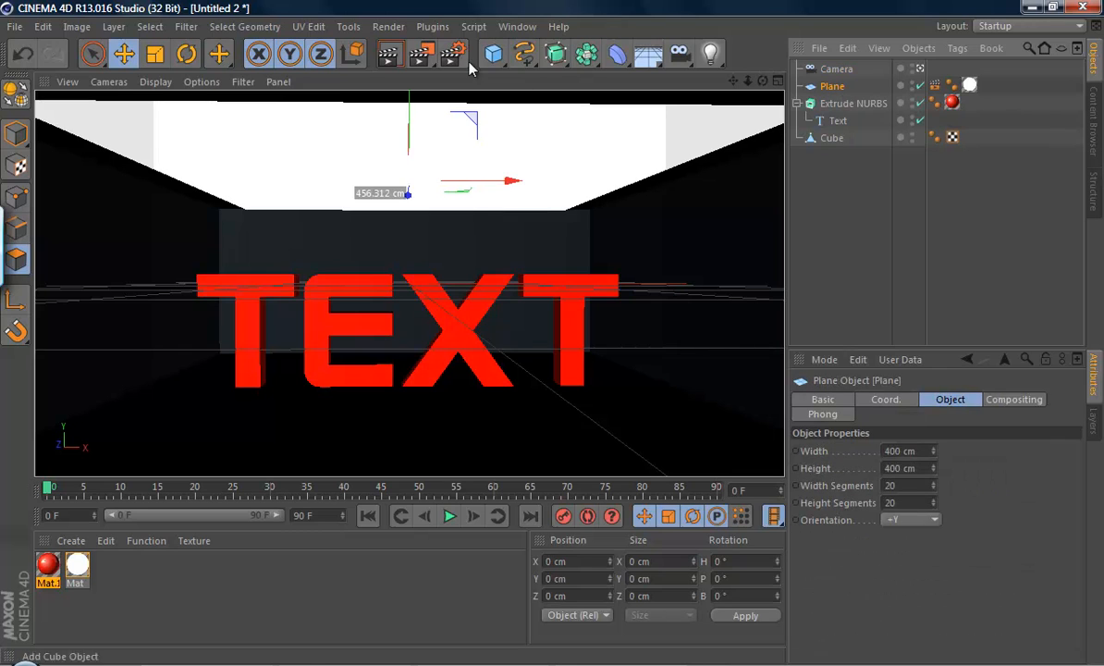
{"action": "left_click", "coordinate": [389, 53]}
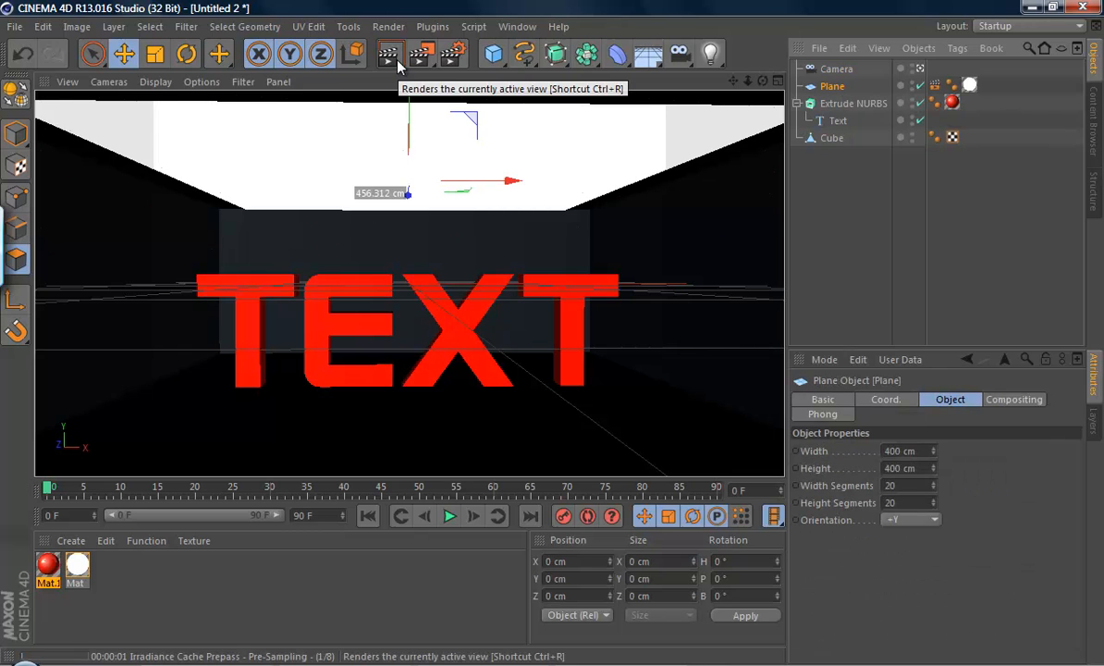
{"action": "left_click", "coordinate": [388, 54]}
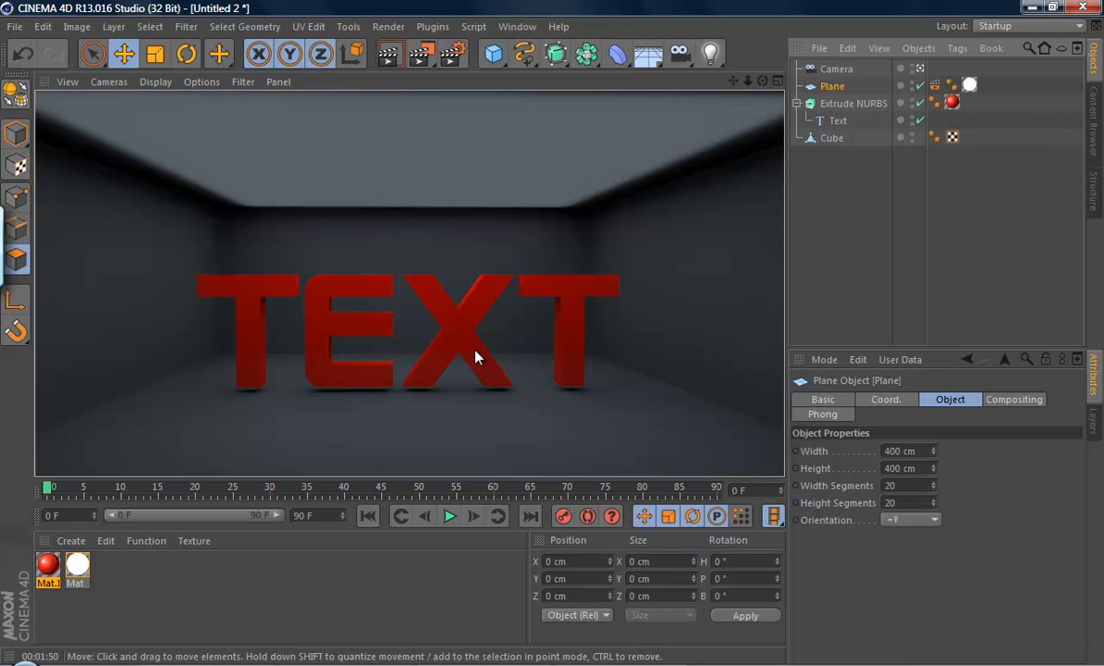
{"action": "mouse_move", "coordinate": [429, 329]}
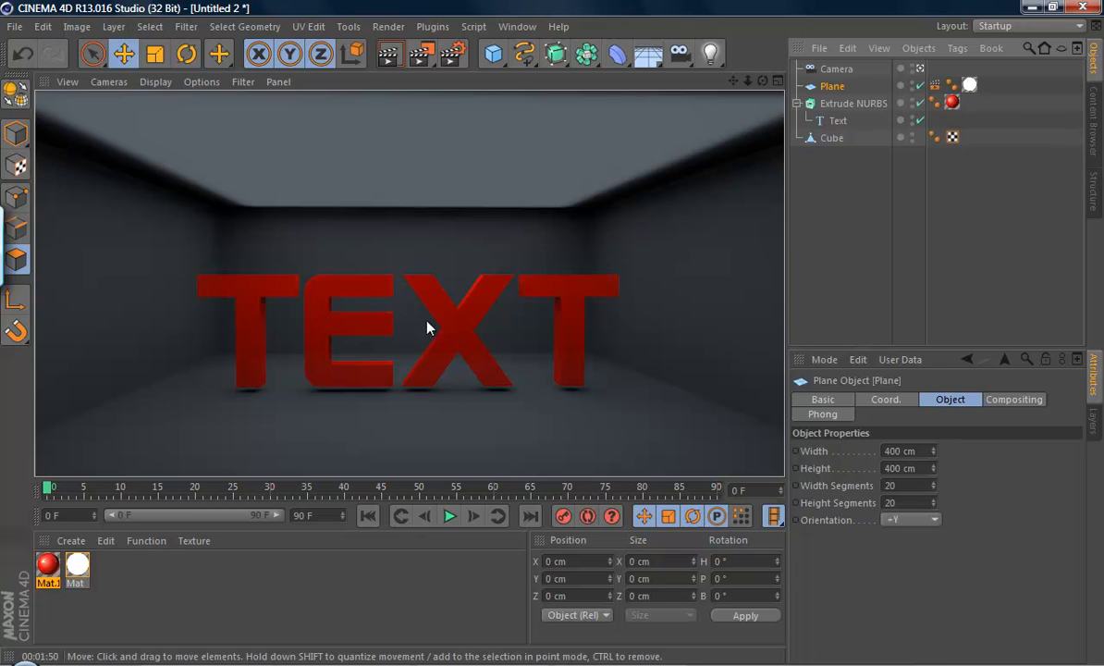
{"action": "mouse_move", "coordinate": [402, 203]}
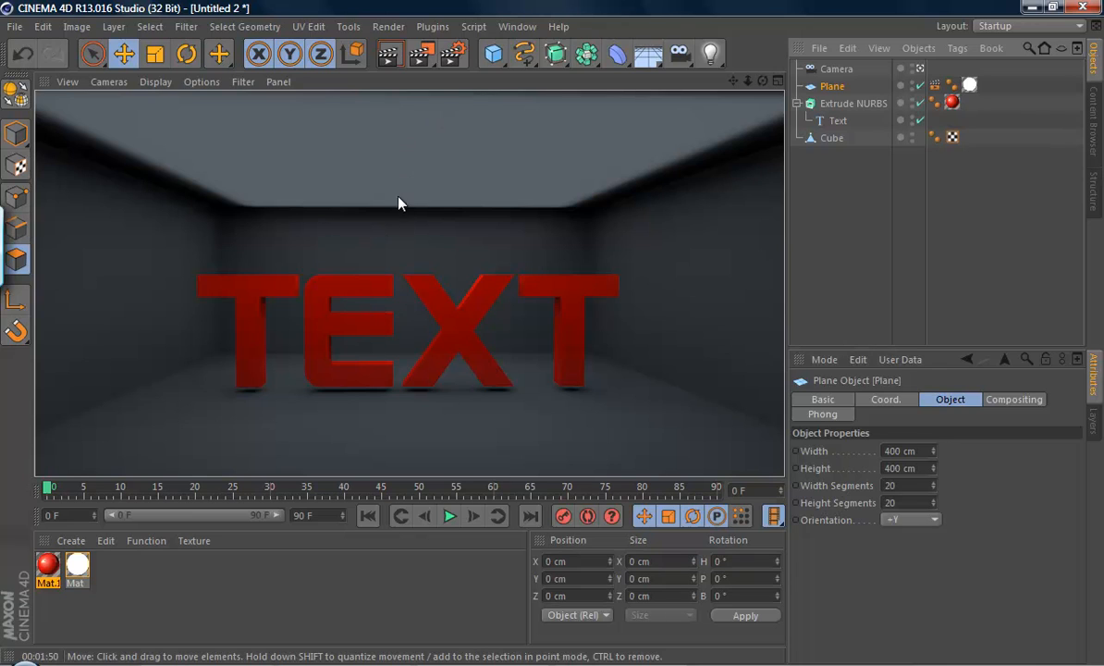
{"action": "mouse_move", "coordinate": [418, 130]}
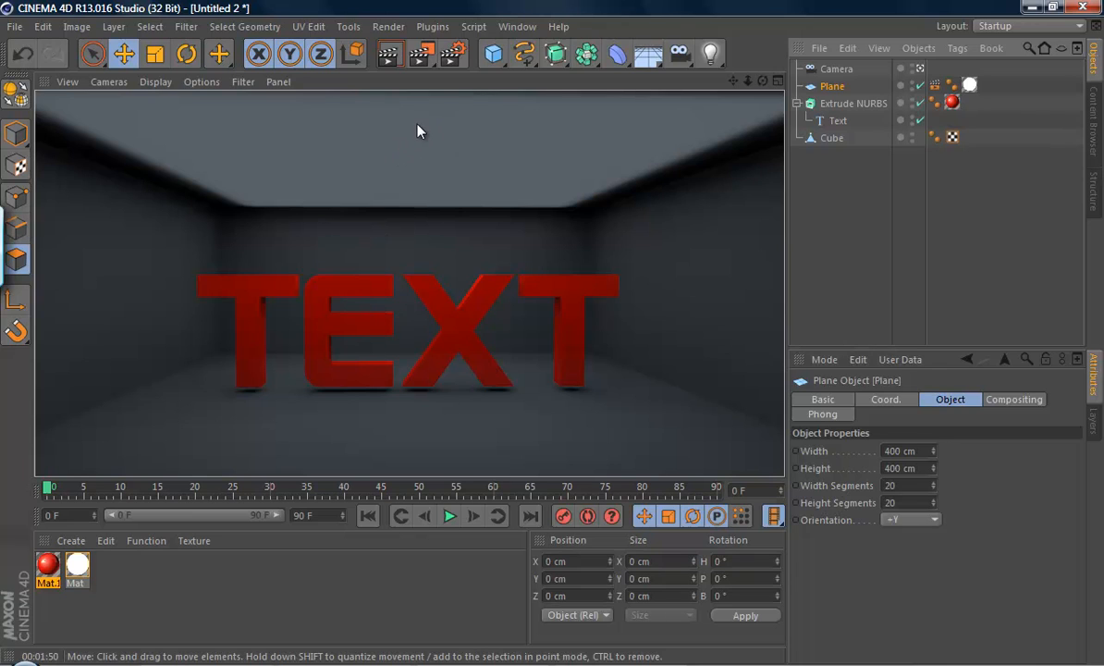
{"action": "mouse_move", "coordinate": [570, 137]}
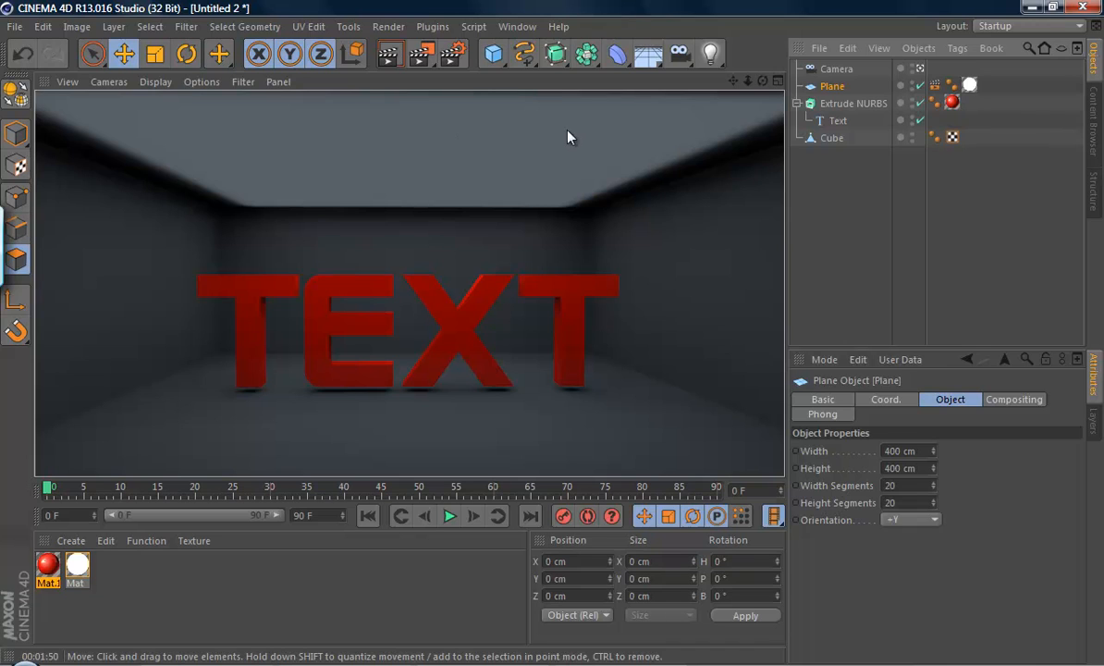
{"action": "mouse_move", "coordinate": [750, 86]}
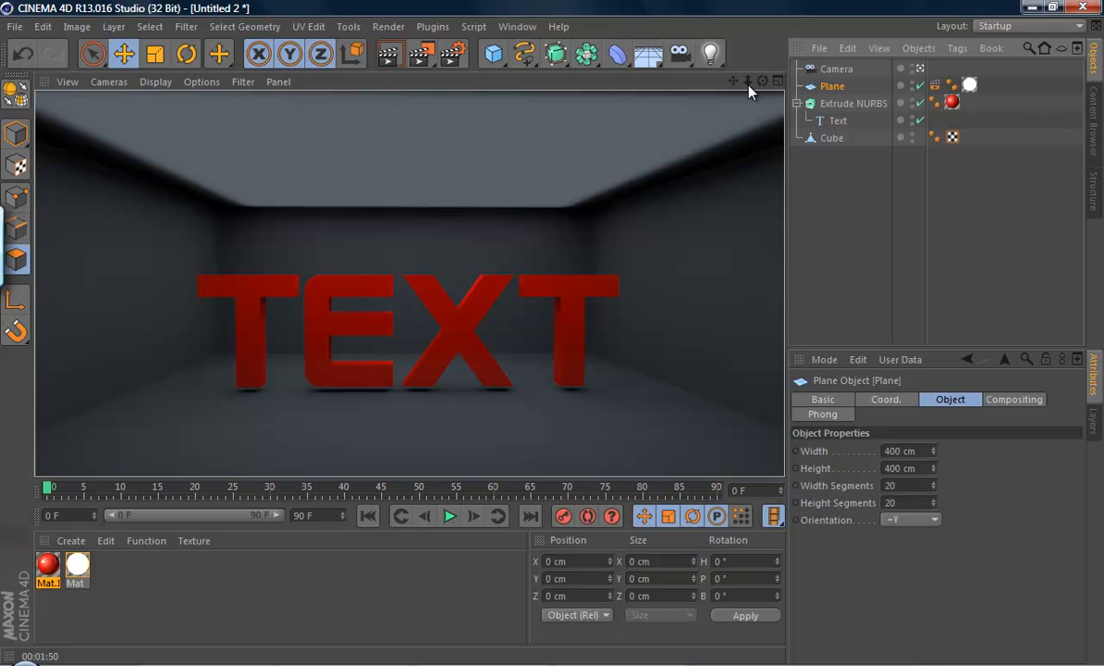
{"action": "mouse_move", "coordinate": [609, 242]}
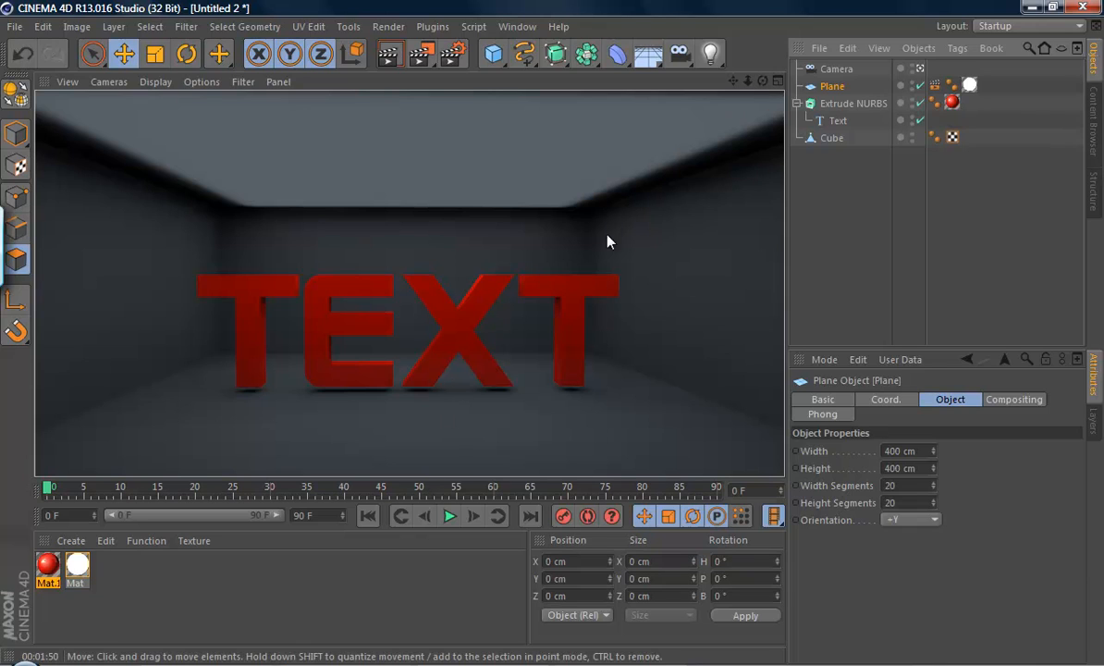
{"action": "mouse_move", "coordinate": [749, 90]}
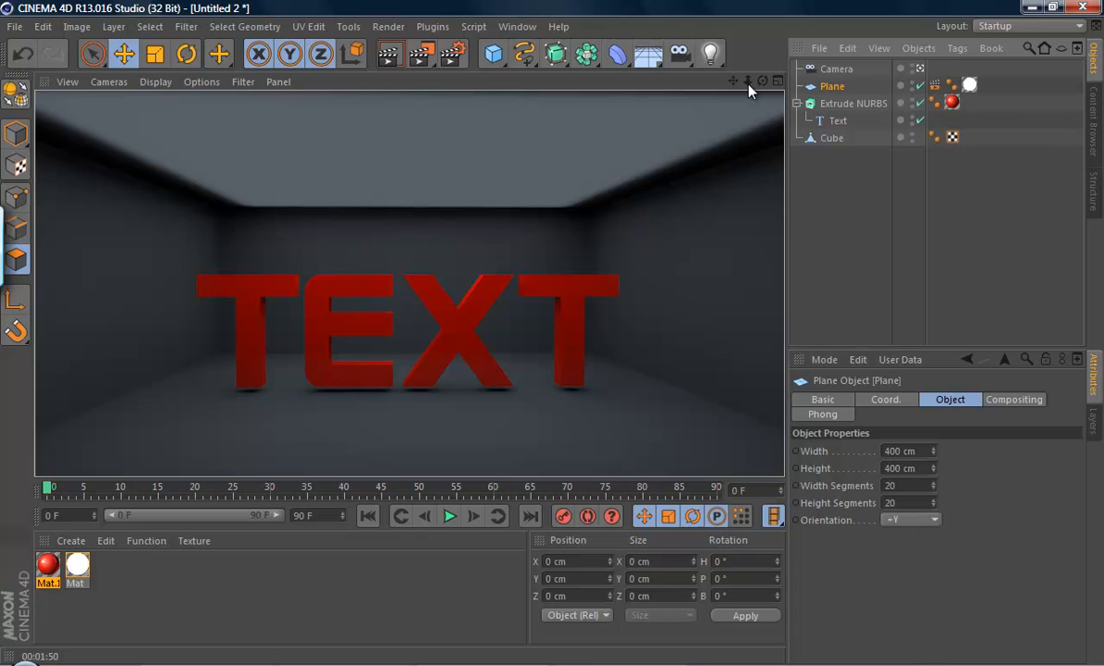
{"action": "mouse_move", "coordinate": [647, 338]}
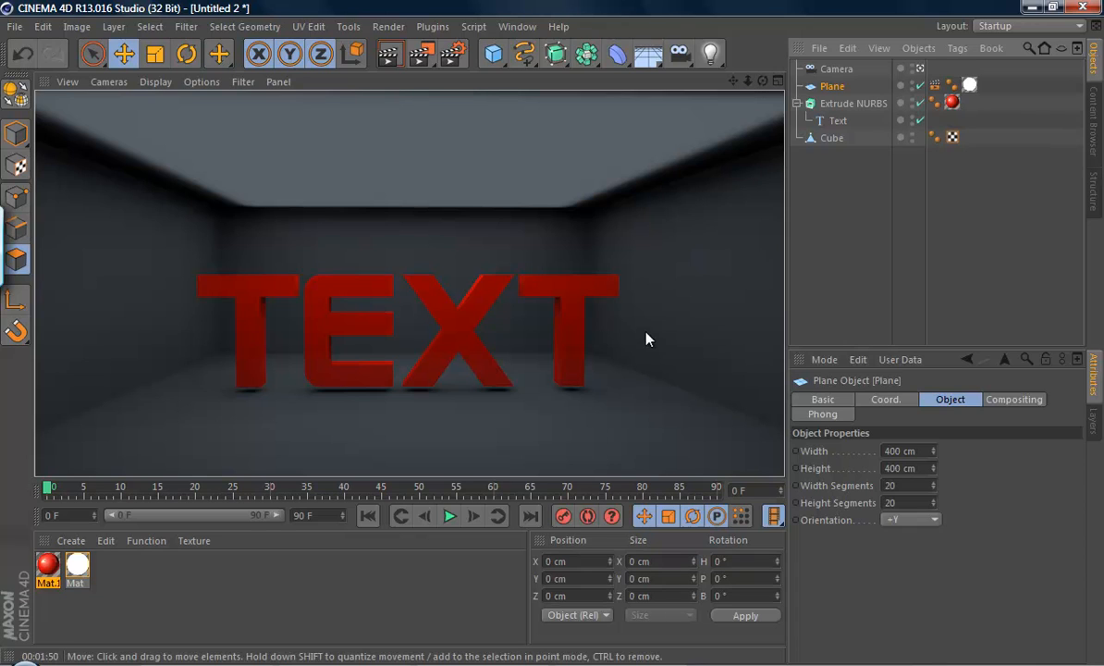